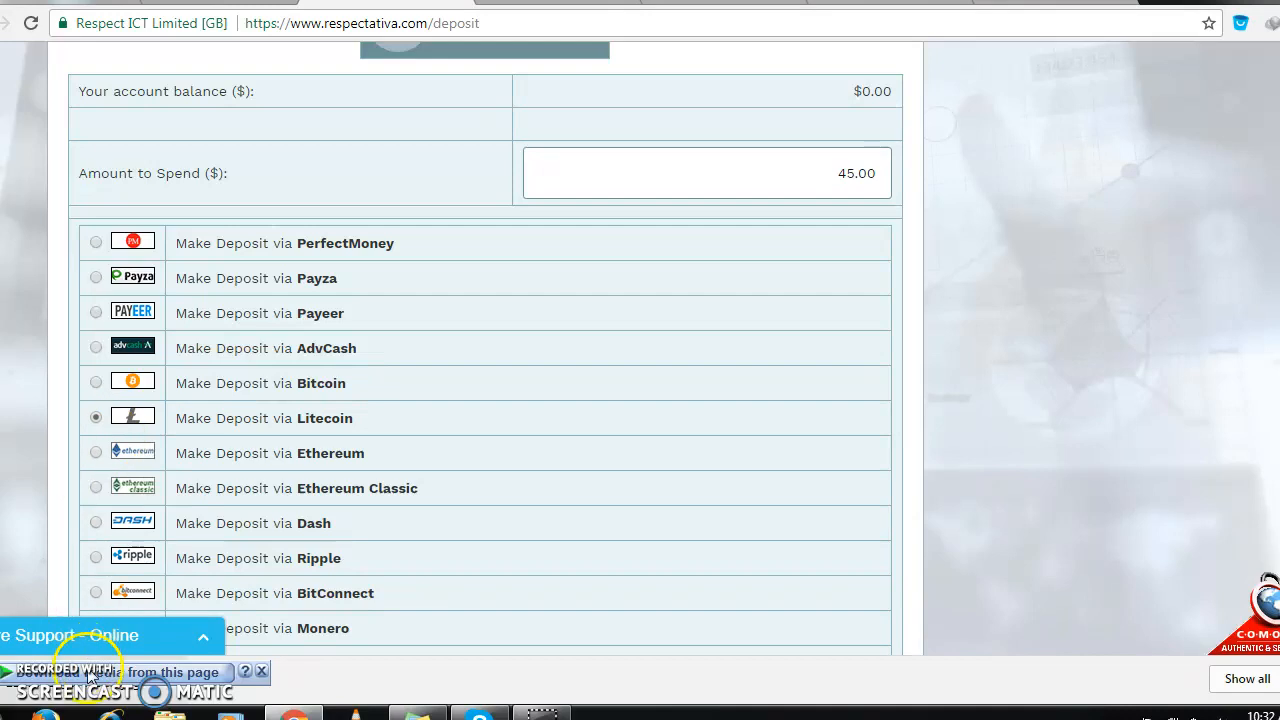
{"action": "mouse_move", "coordinate": [996, 556]}
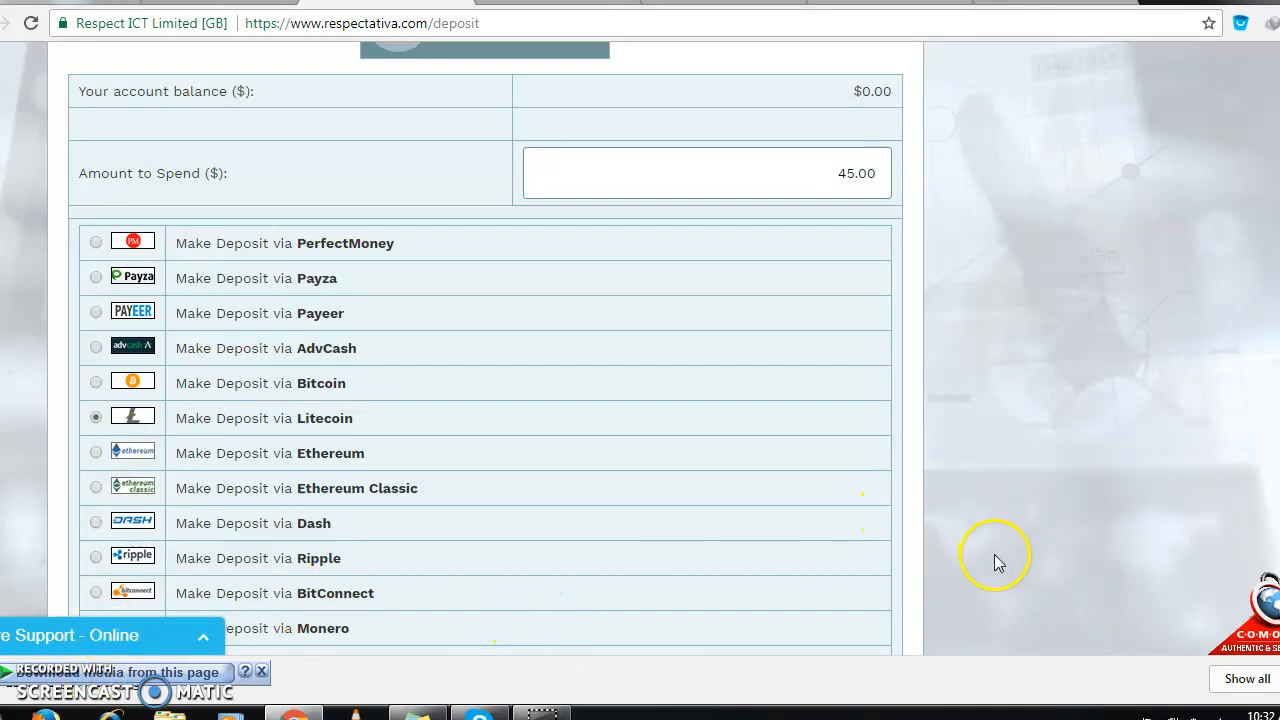
- Choose Litecoin as the payment method and confirm the $45.00 deposit
{"action": "left_click", "coordinate": [96, 488]}
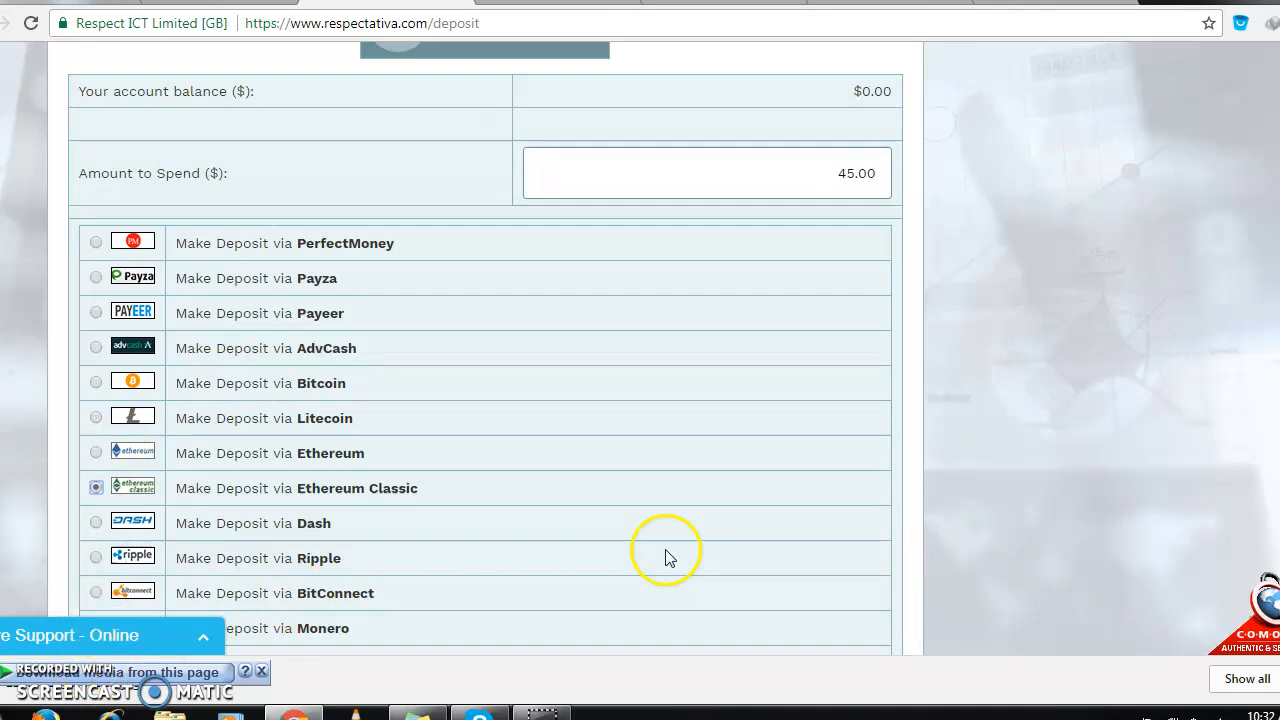
{"action": "left_click", "coordinate": [96, 416]}
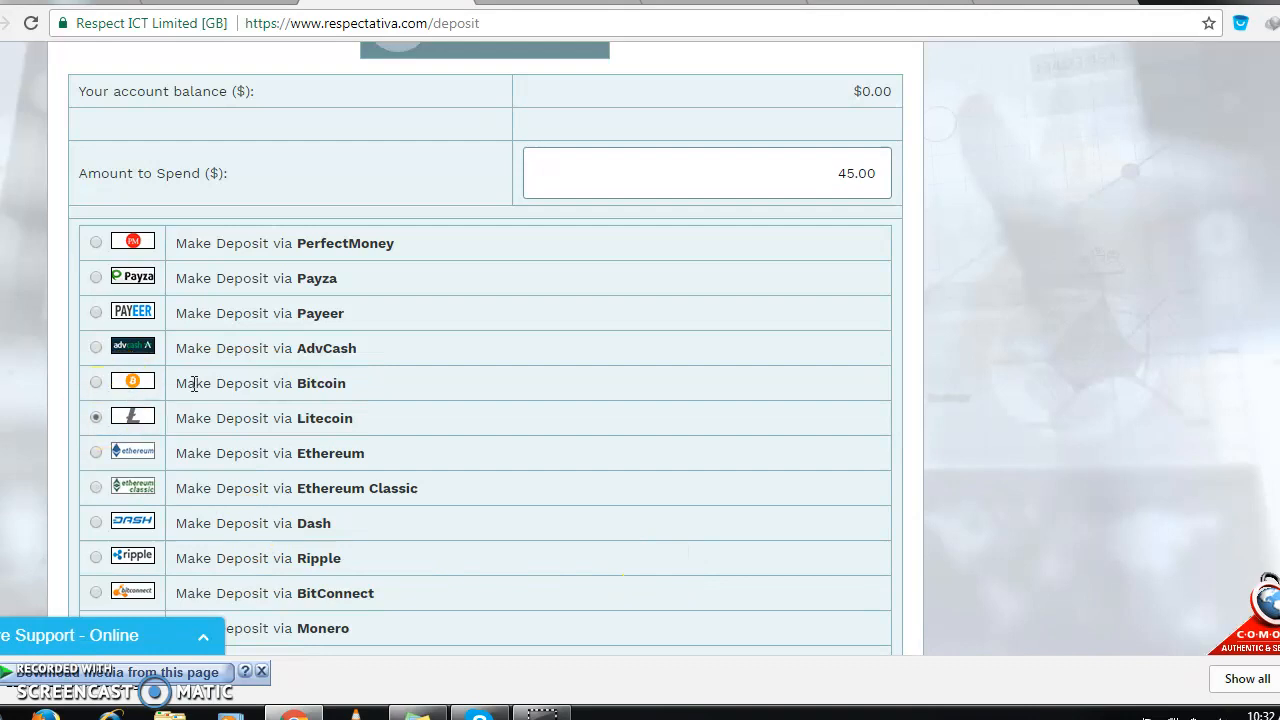
{"action": "scroll", "scroll_direction": "down", "scroll_amount": 3}
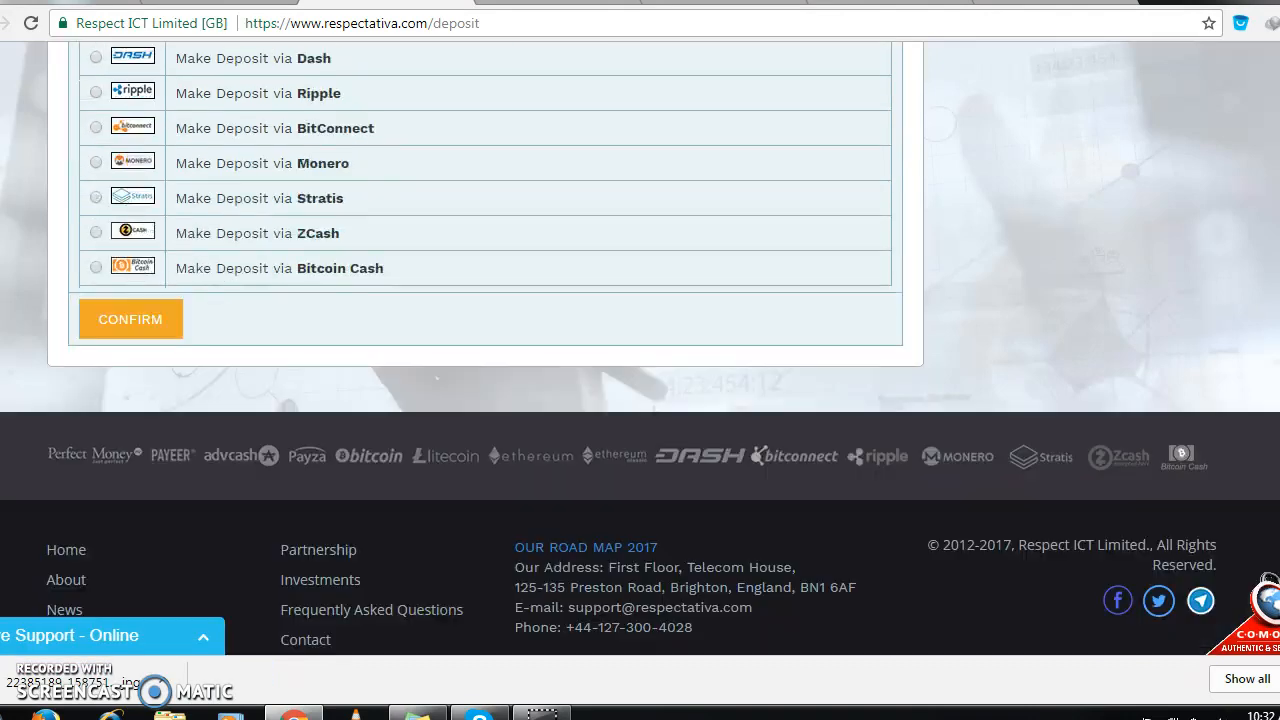
{"action": "left_click", "coordinate": [130, 320]}
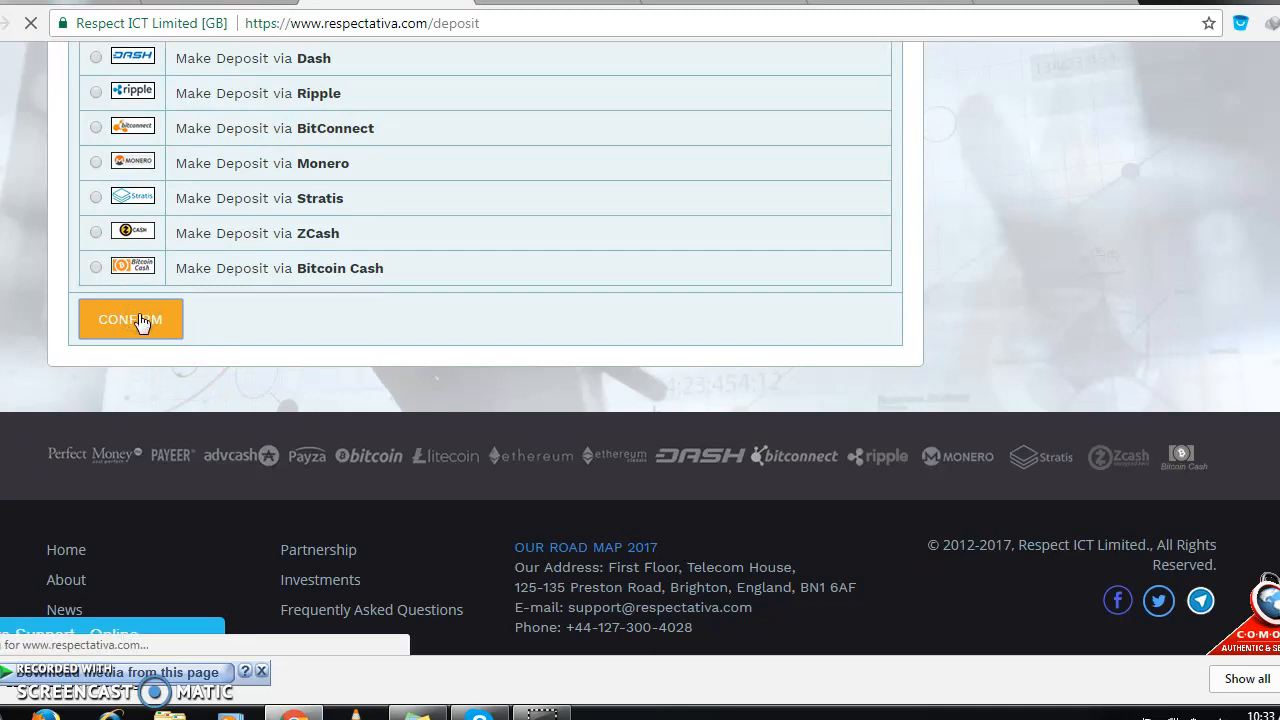
{"action": "left_click", "coordinate": [130, 320]}
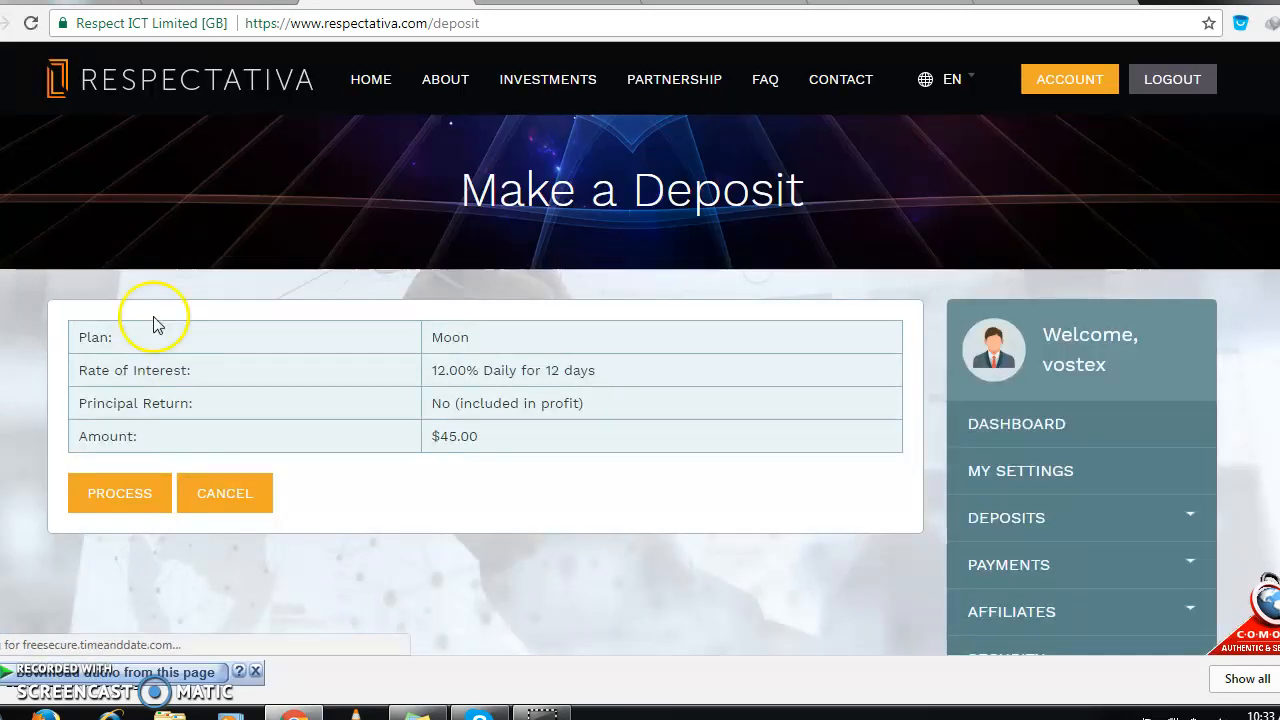
- Process the $45.00 Moon plan deposit to continue to CoinPayments
{"action": "left_click", "coordinate": [120, 492]}
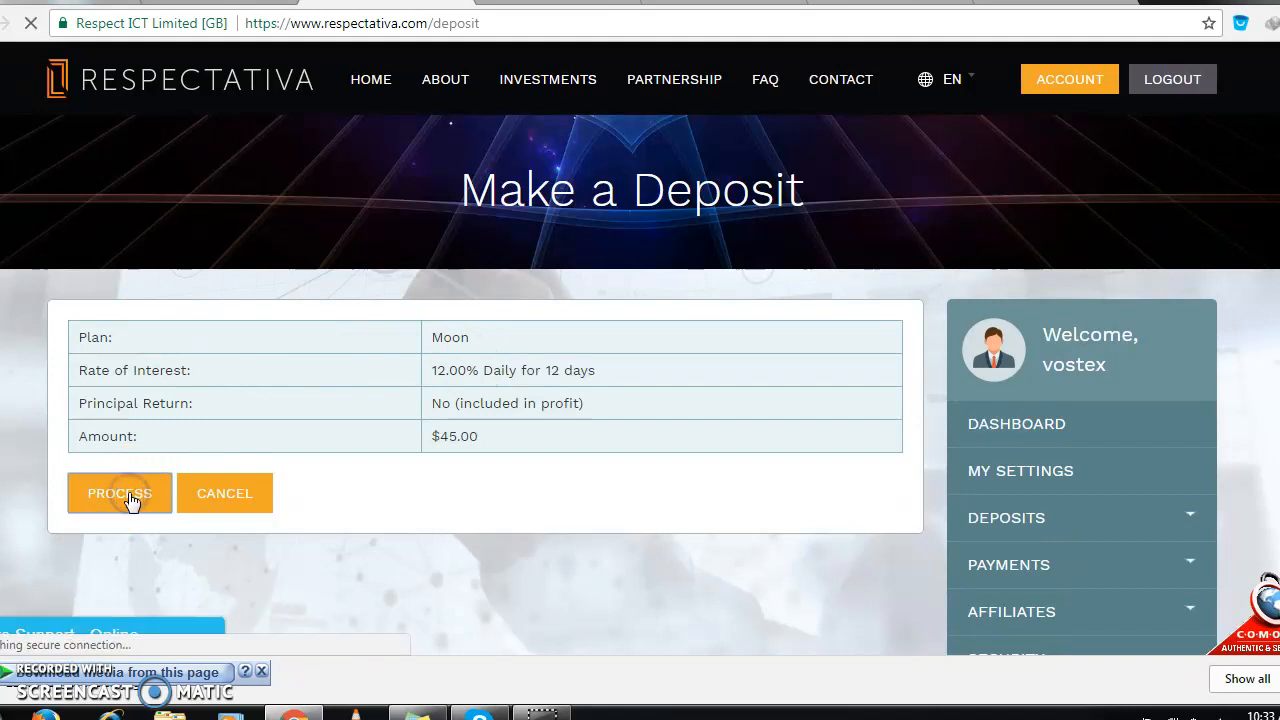
{"action": "left_click", "coordinate": [120, 492]}
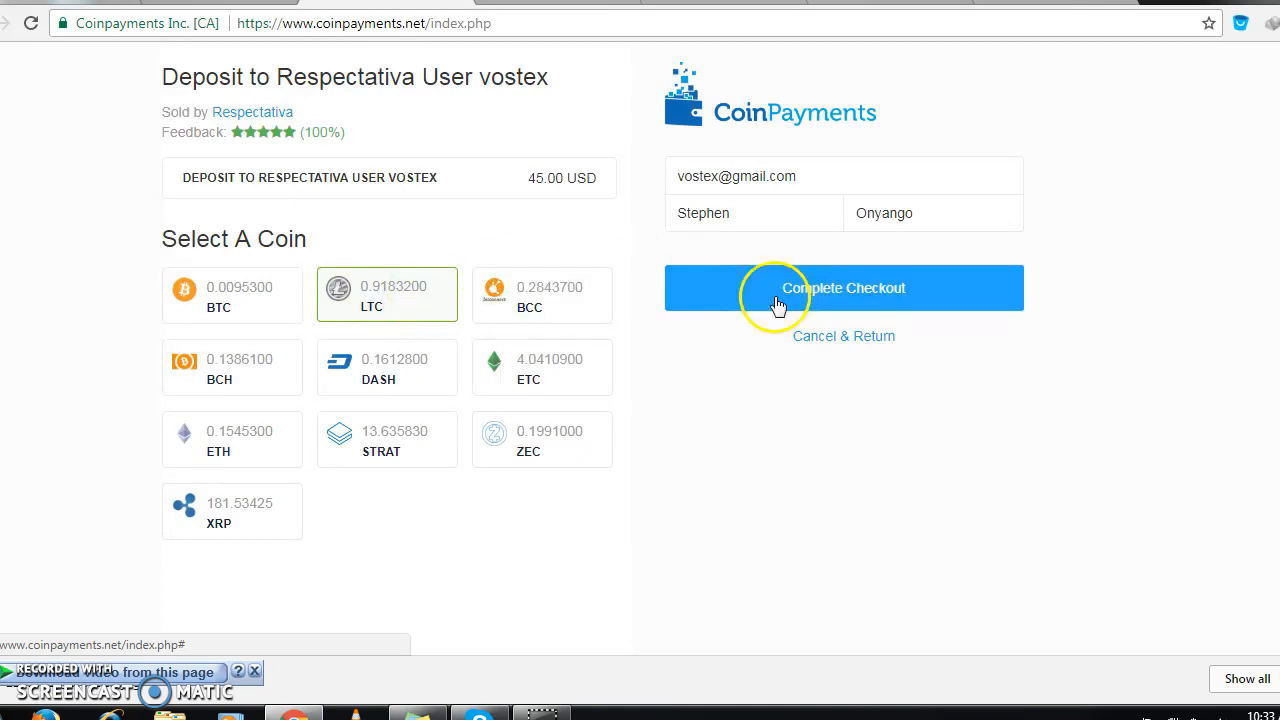
- Complete the LTC checkout and copy the 0.91832 LTC payment address
{"action": "left_click", "coordinate": [844, 288]}
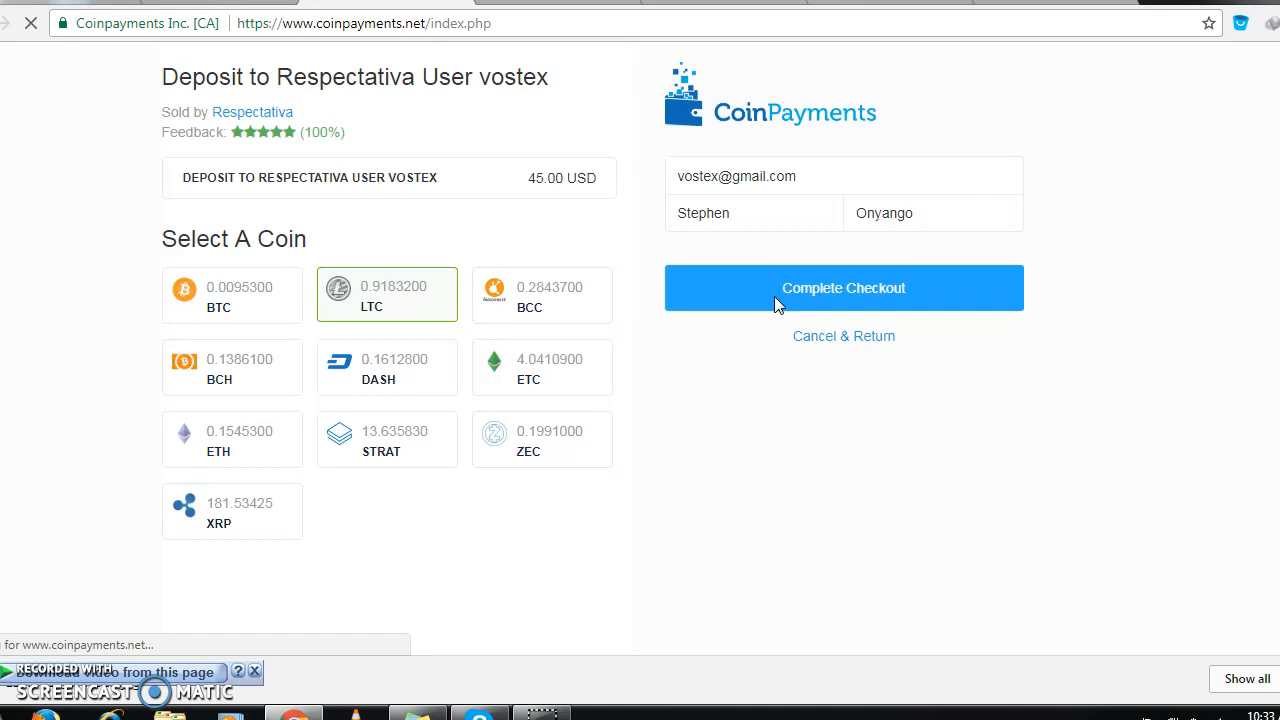
{"action": "left_click", "coordinate": [844, 288]}
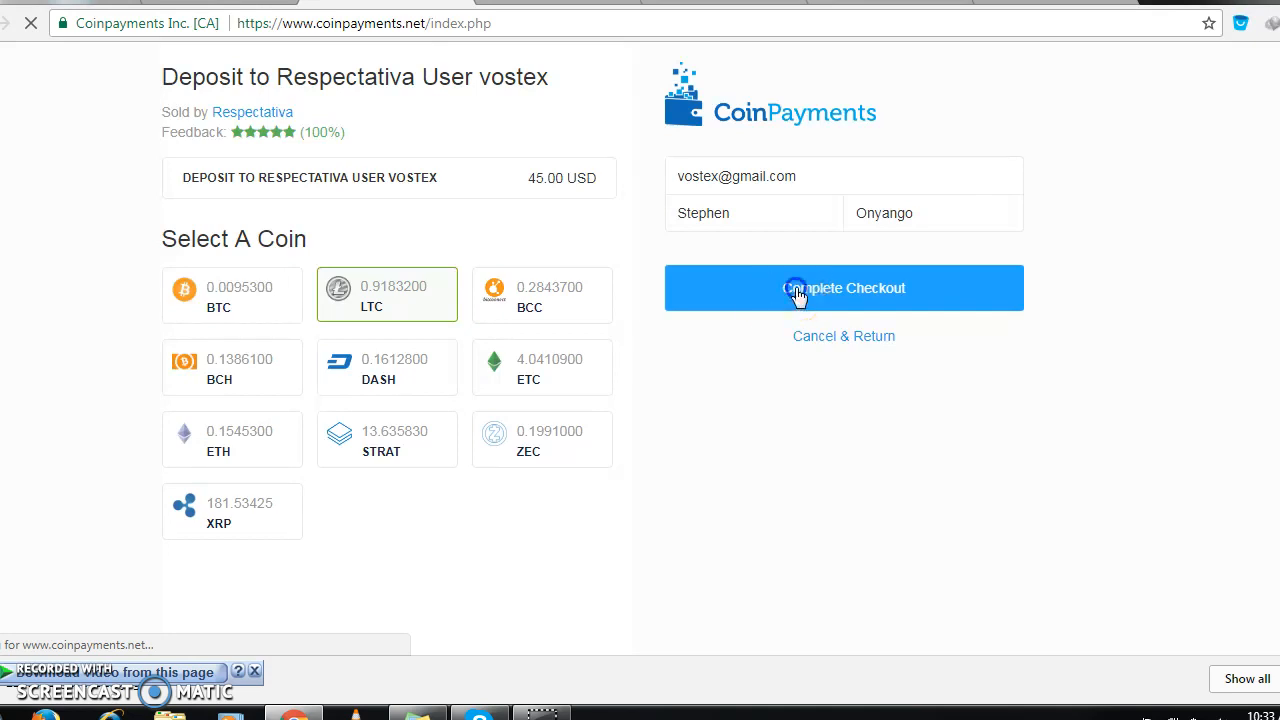
{"action": "left_click", "coordinate": [844, 288]}
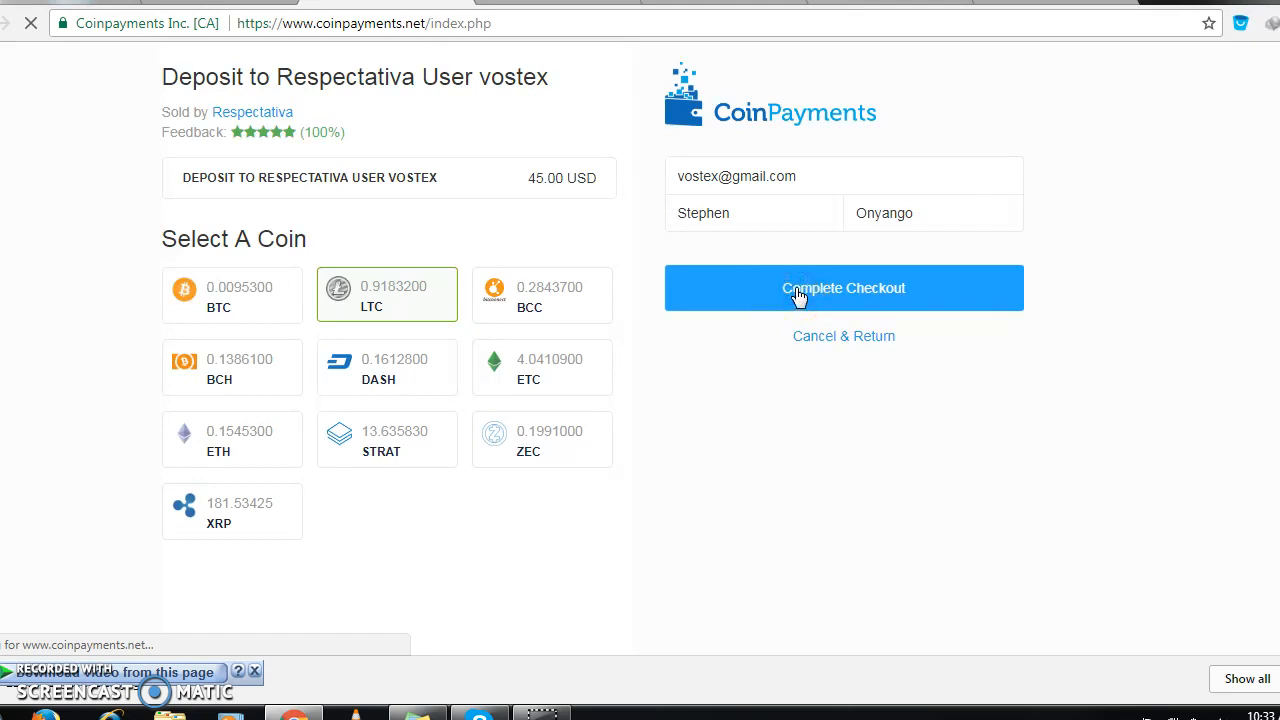
{"action": "mouse_move", "coordinate": [90, 464]}
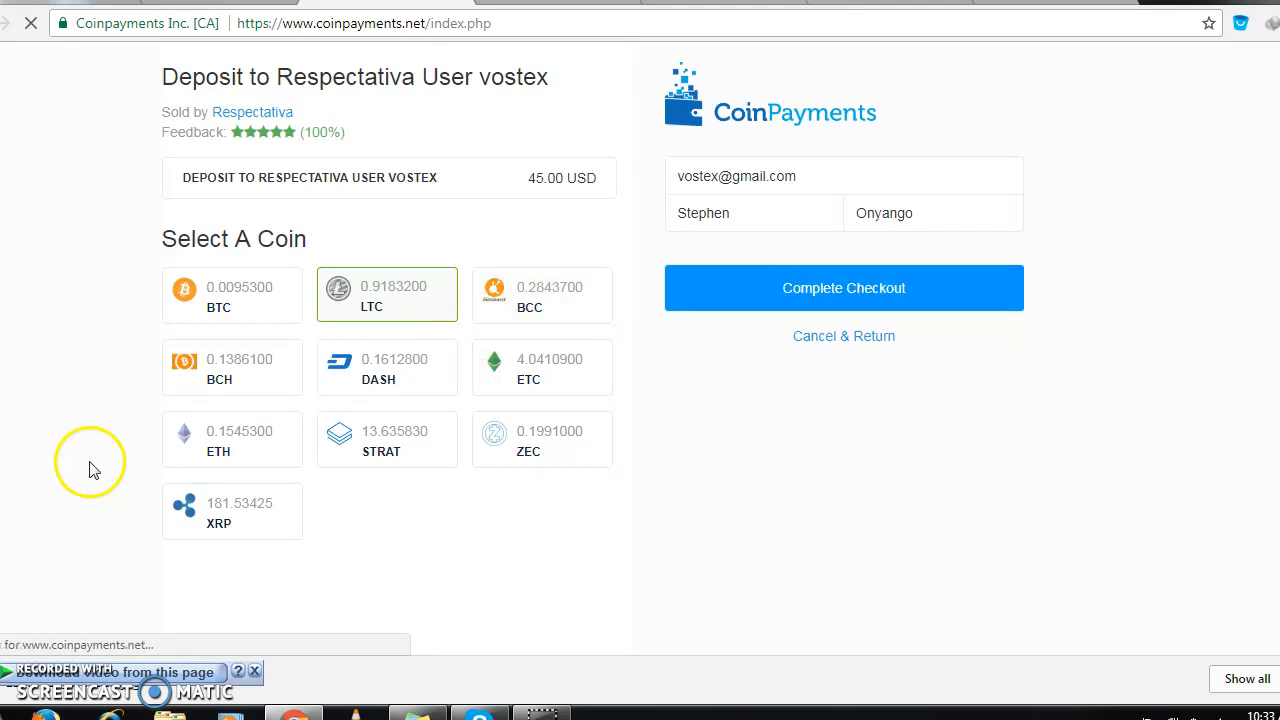
{"action": "left_click", "coordinate": [844, 288]}
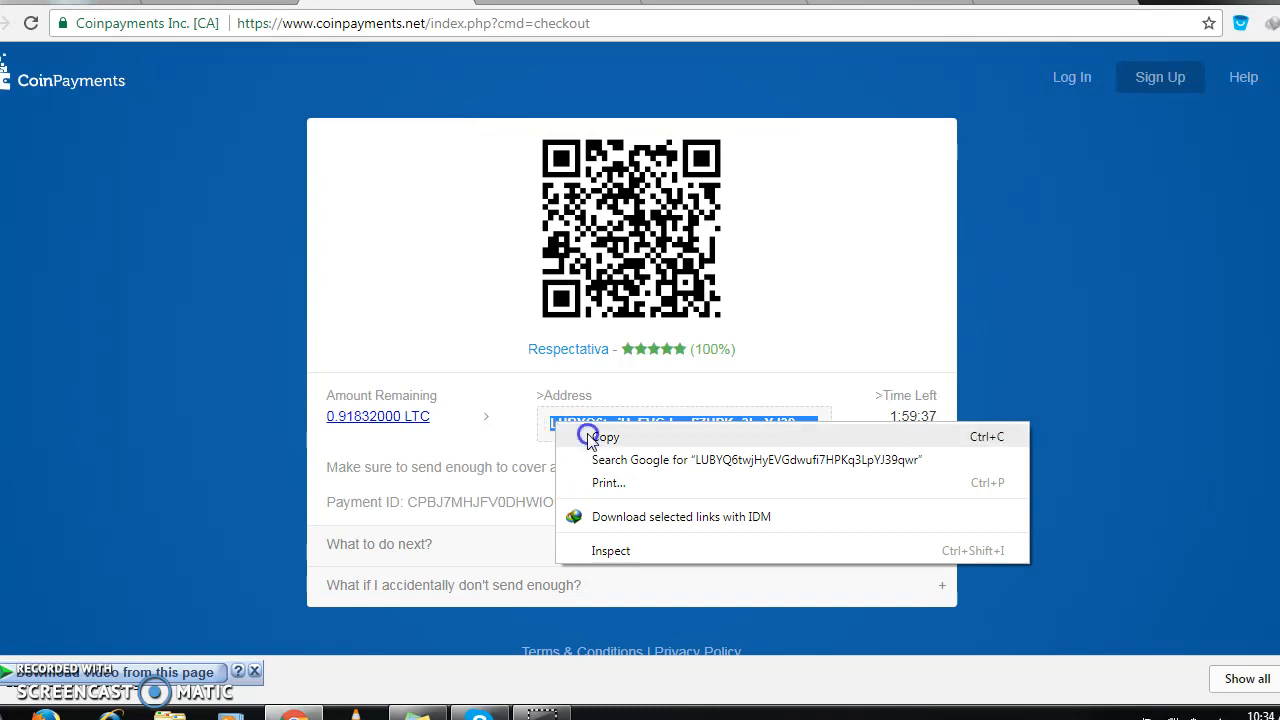
{"action": "left_click", "coordinate": [604, 436]}
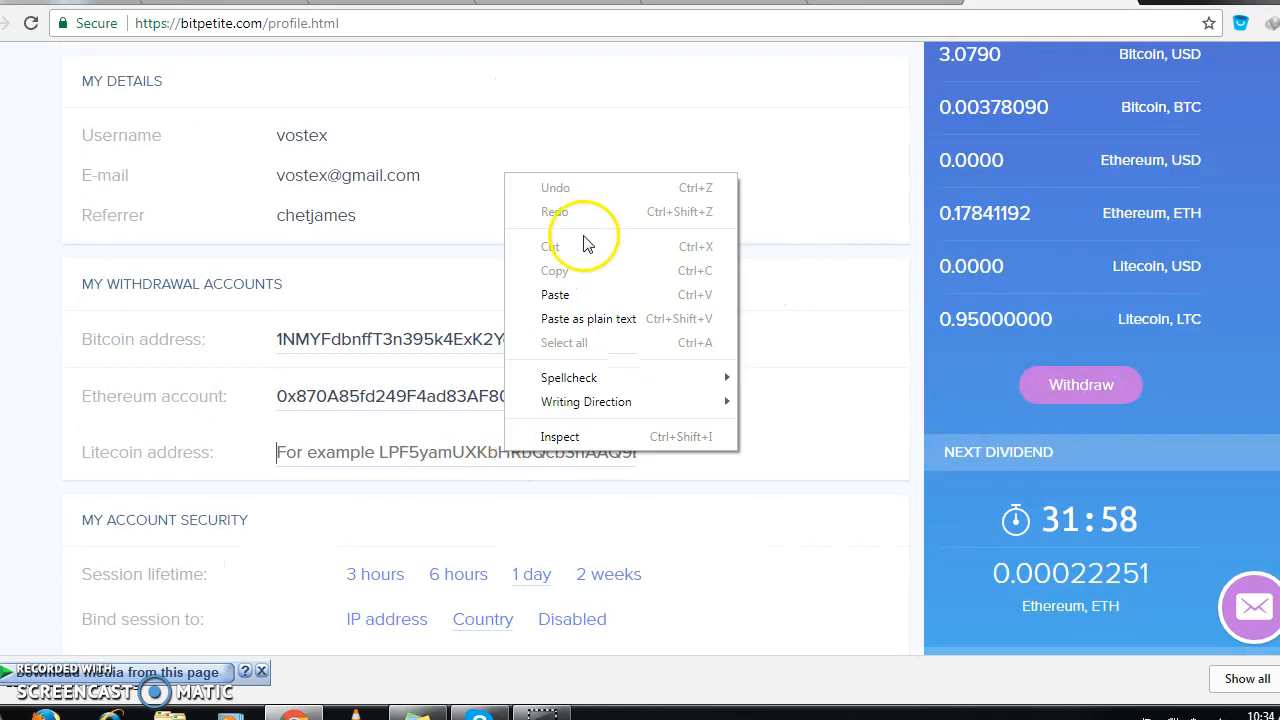
- Paste the payment address as the Litecoin withdrawal address and save the profile
{"action": "left_click", "coordinate": [556, 294]}
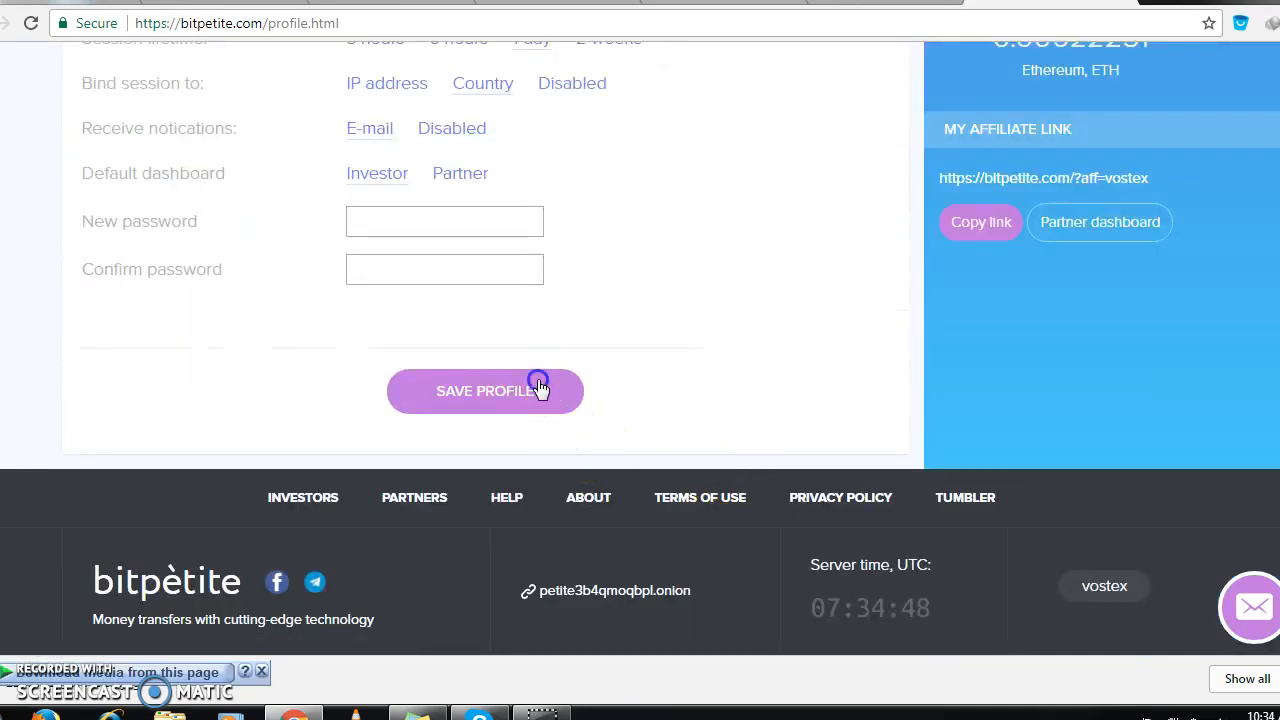
{"action": "left_click", "coordinate": [484, 390]}
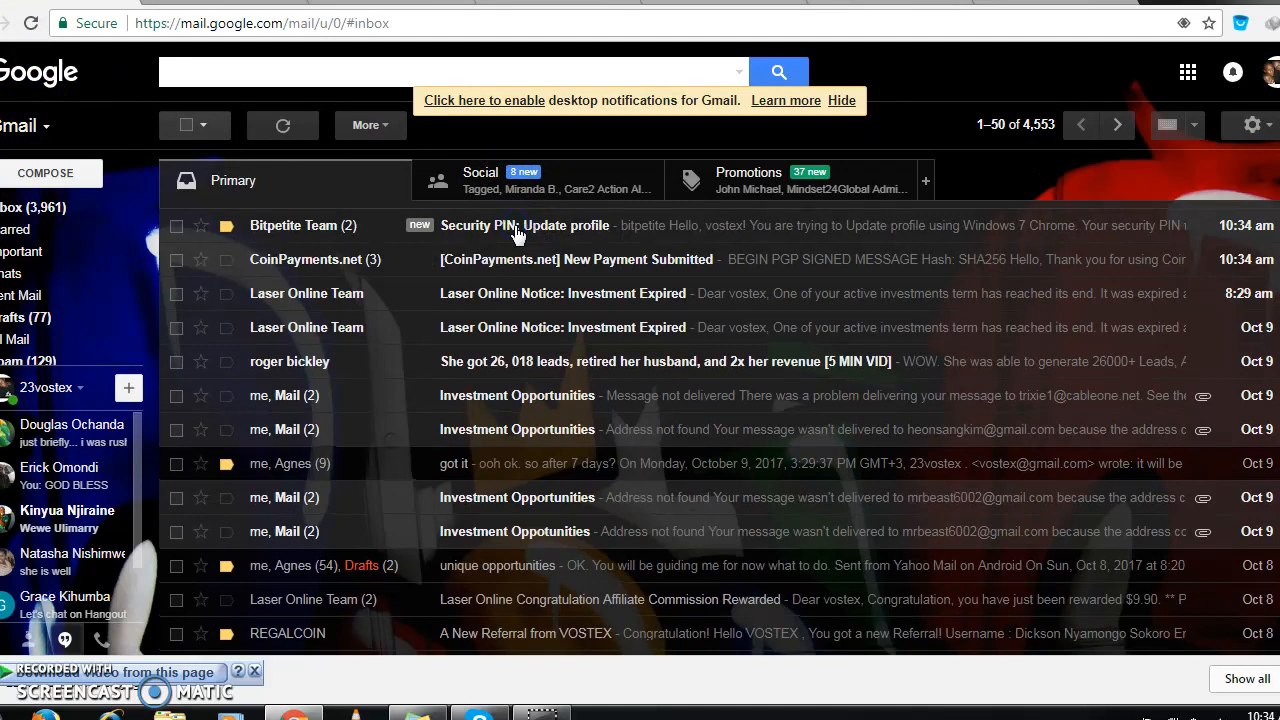
{"action": "left_click", "coordinate": [524, 224]}
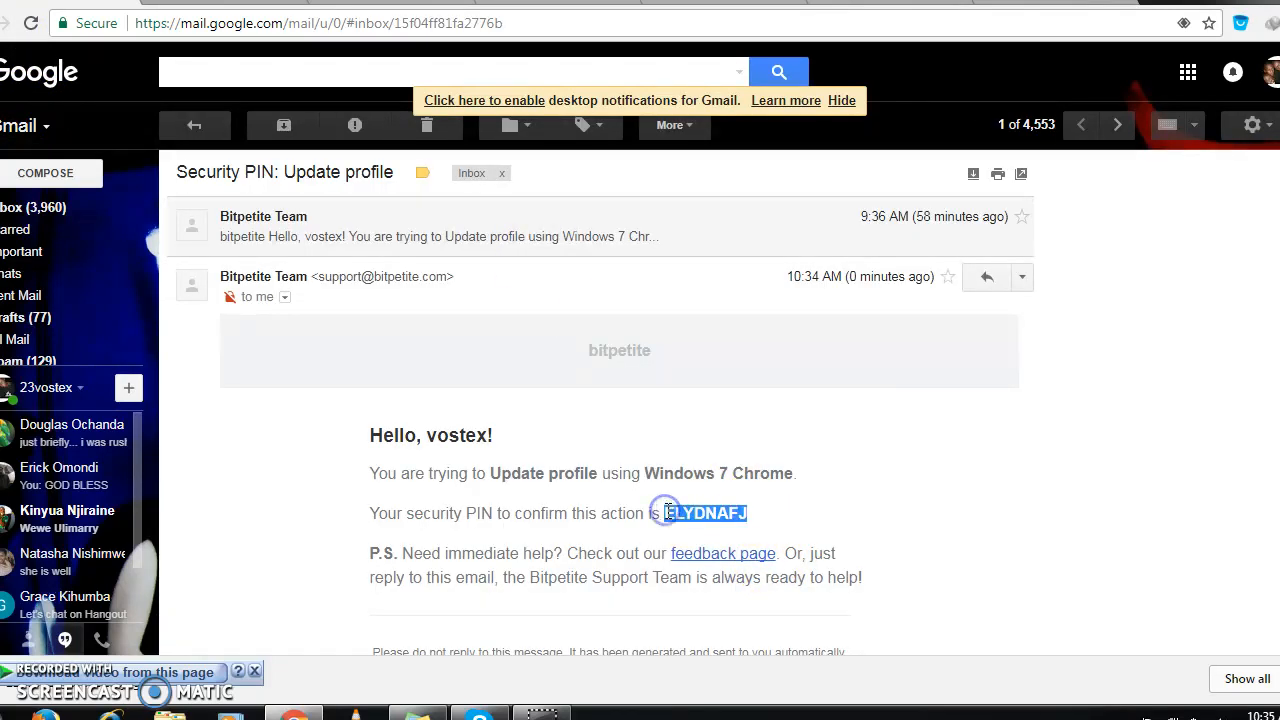
{"action": "double_click", "coordinate": [704, 512]}
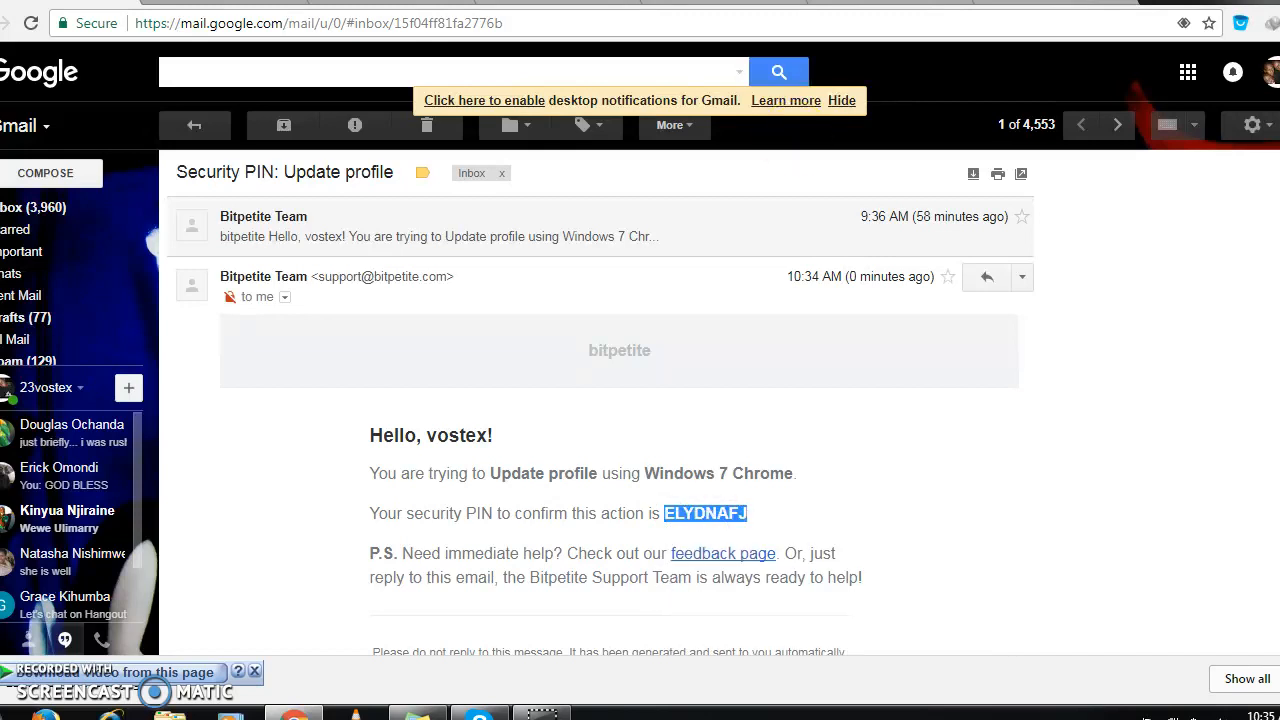
{"action": "right_click", "coordinate": [484, 472]}
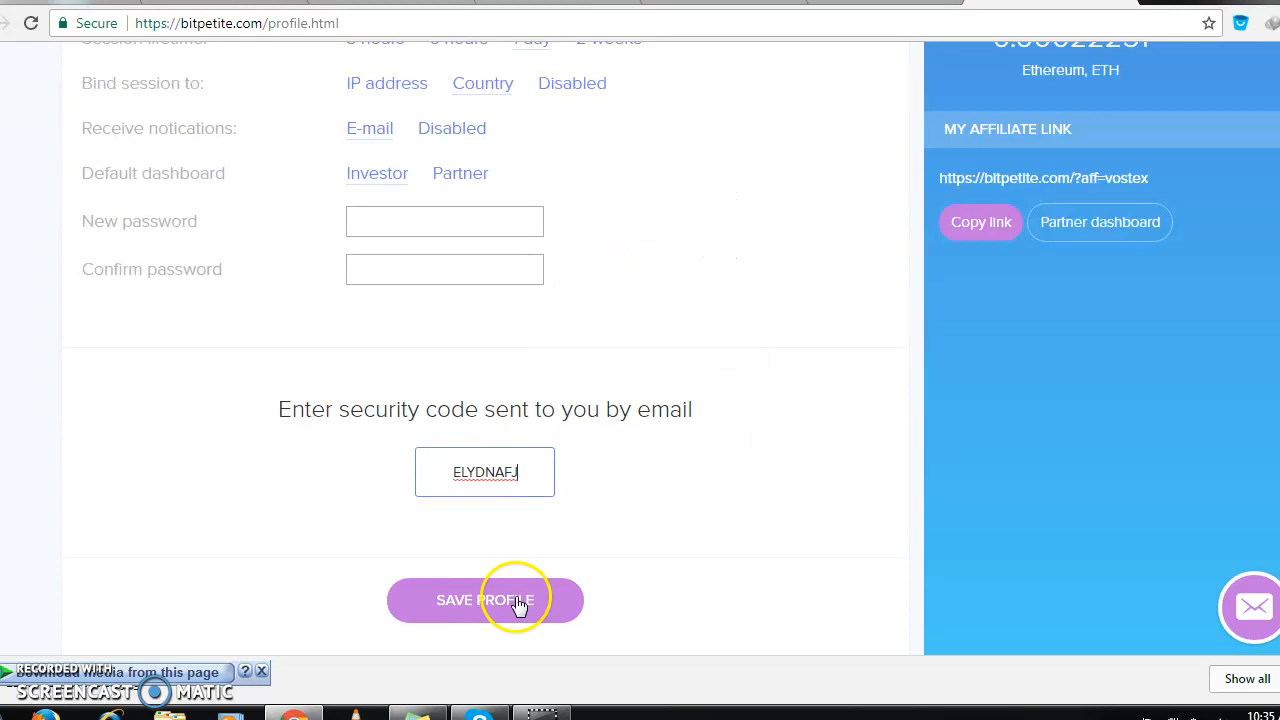
- Save the profile with the pasted security code, keeping the new Litecoin address
{"action": "left_click", "coordinate": [484, 600]}
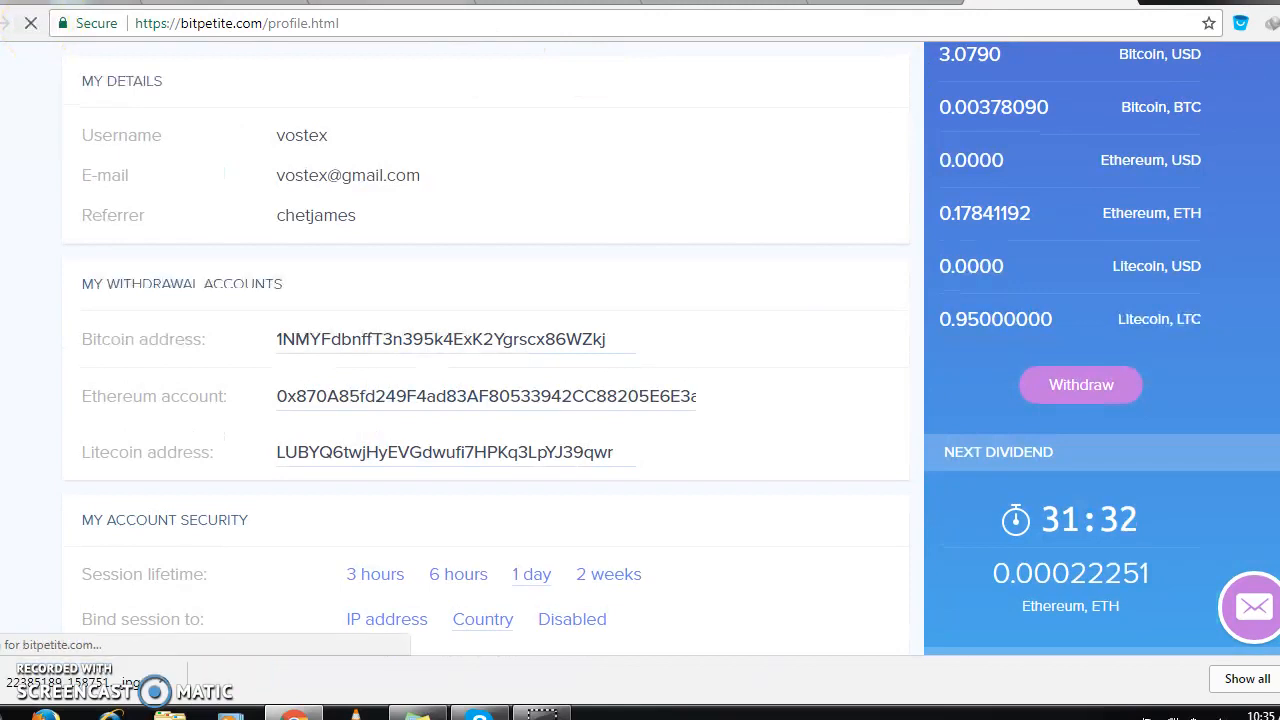
{"action": "left_click", "coordinate": [1080, 384]}
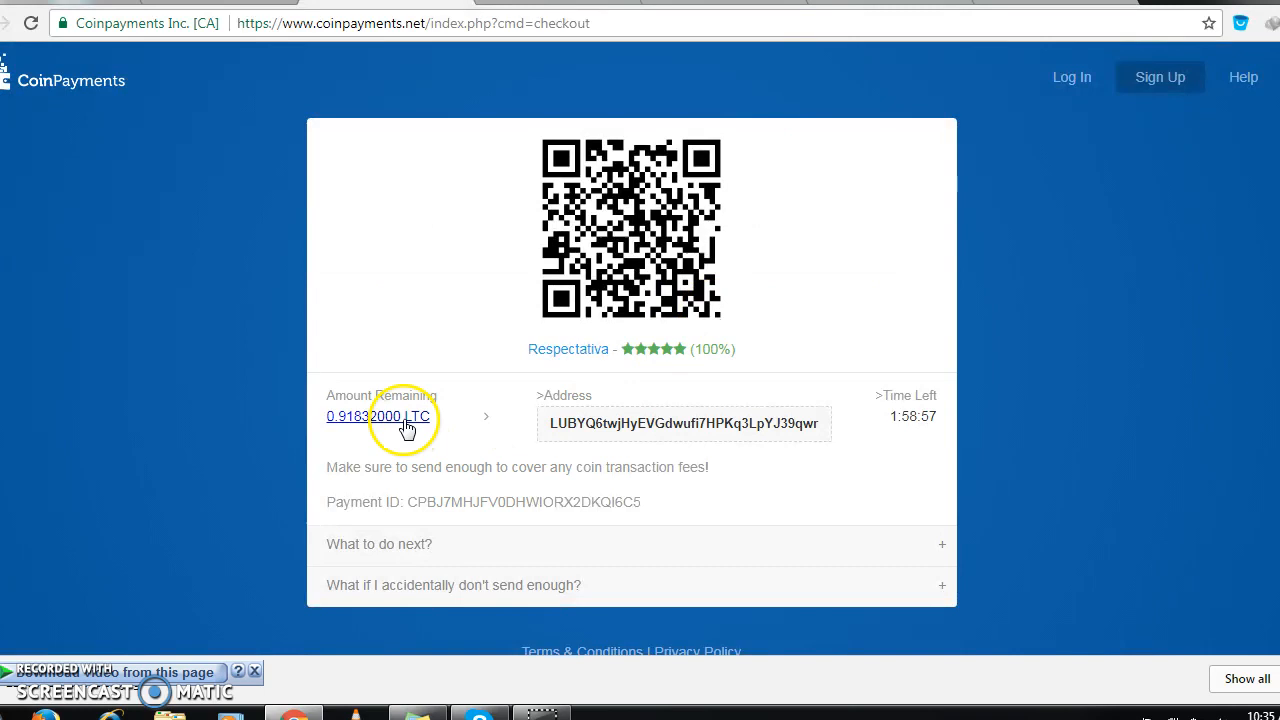
{"action": "left_click", "coordinate": [378, 416]}
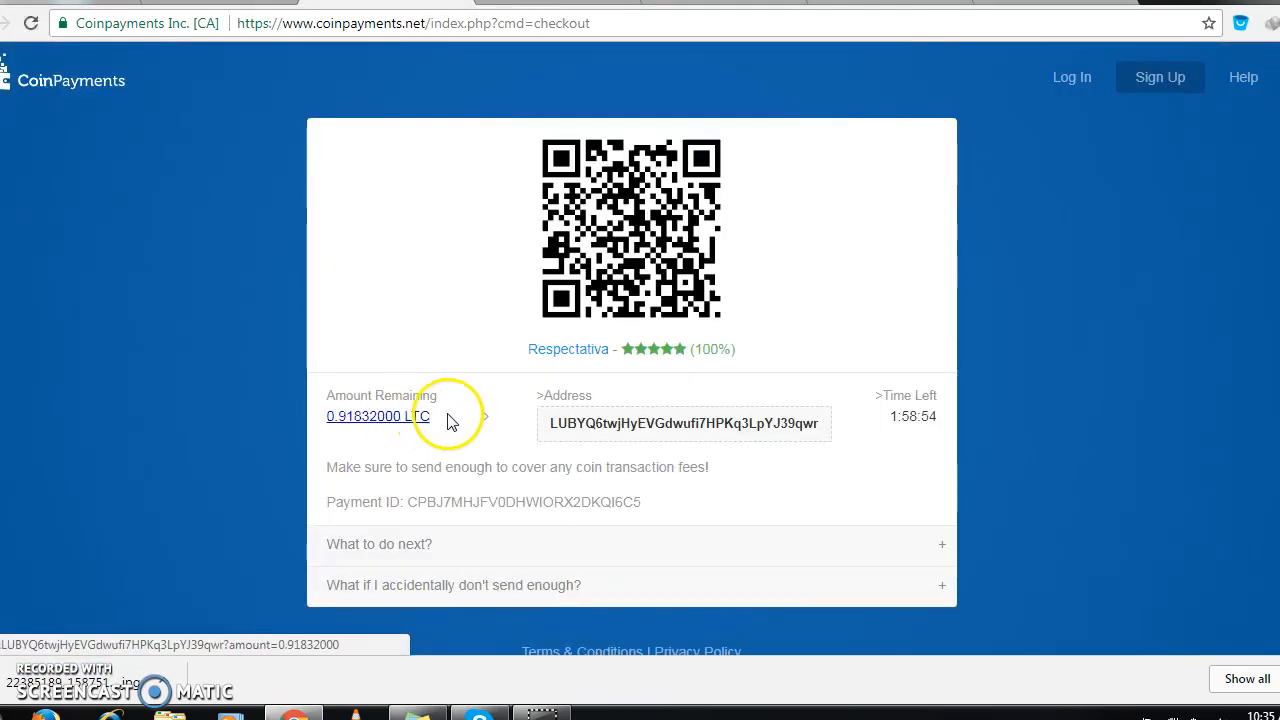
{"action": "double_click", "coordinate": [378, 416]}
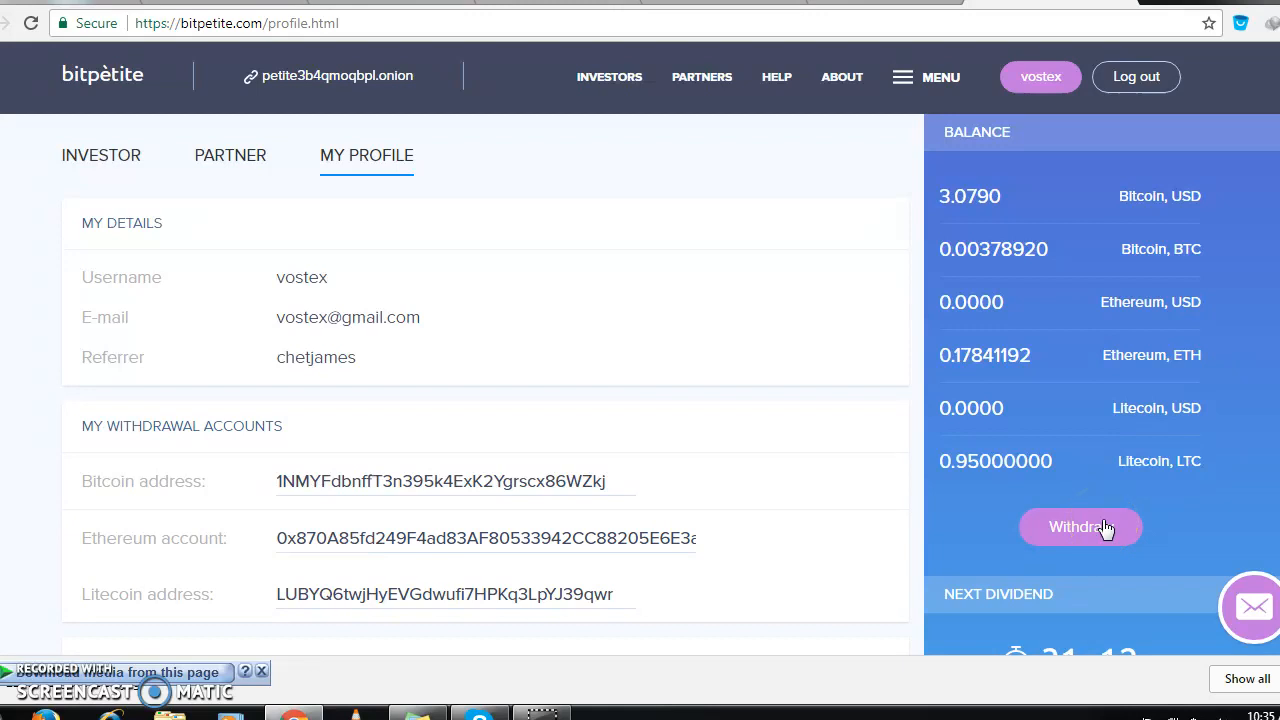
{"action": "mouse_move", "coordinate": [884, 524]}
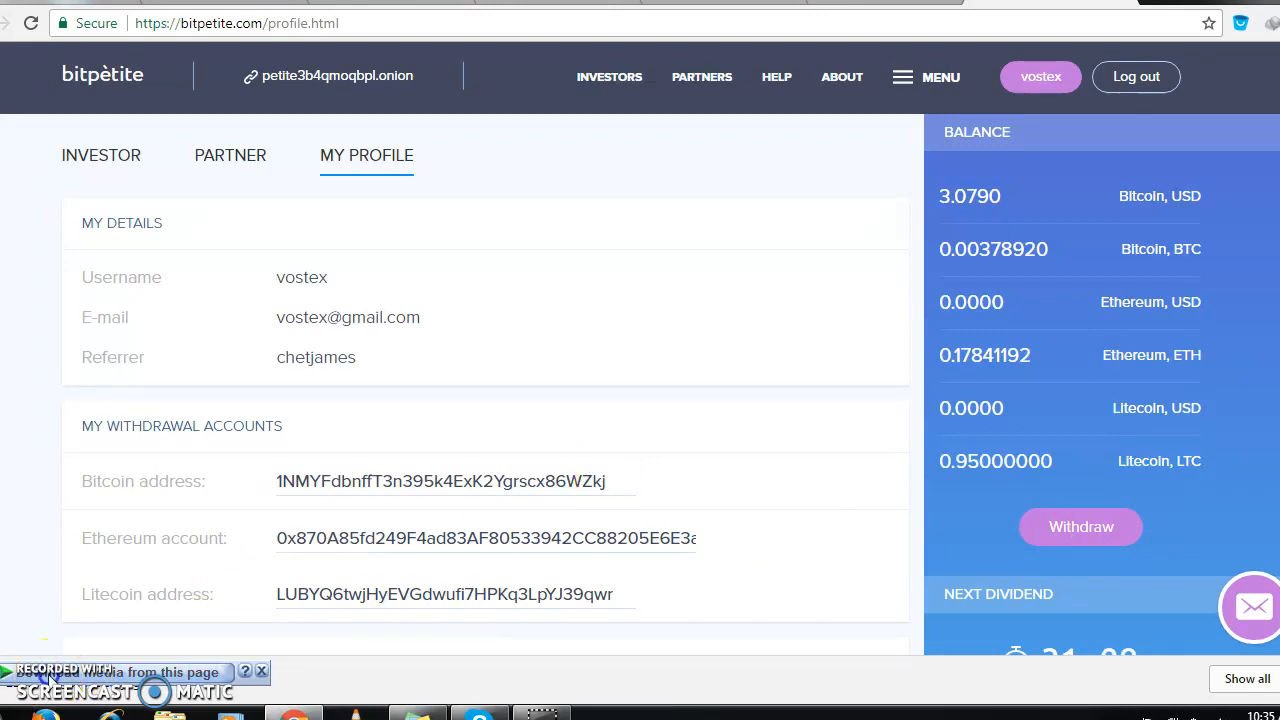
- Withdraw all balances, including the 0.95 LTC, to the saved checkout address
{"action": "left_click", "coordinate": [1080, 528]}
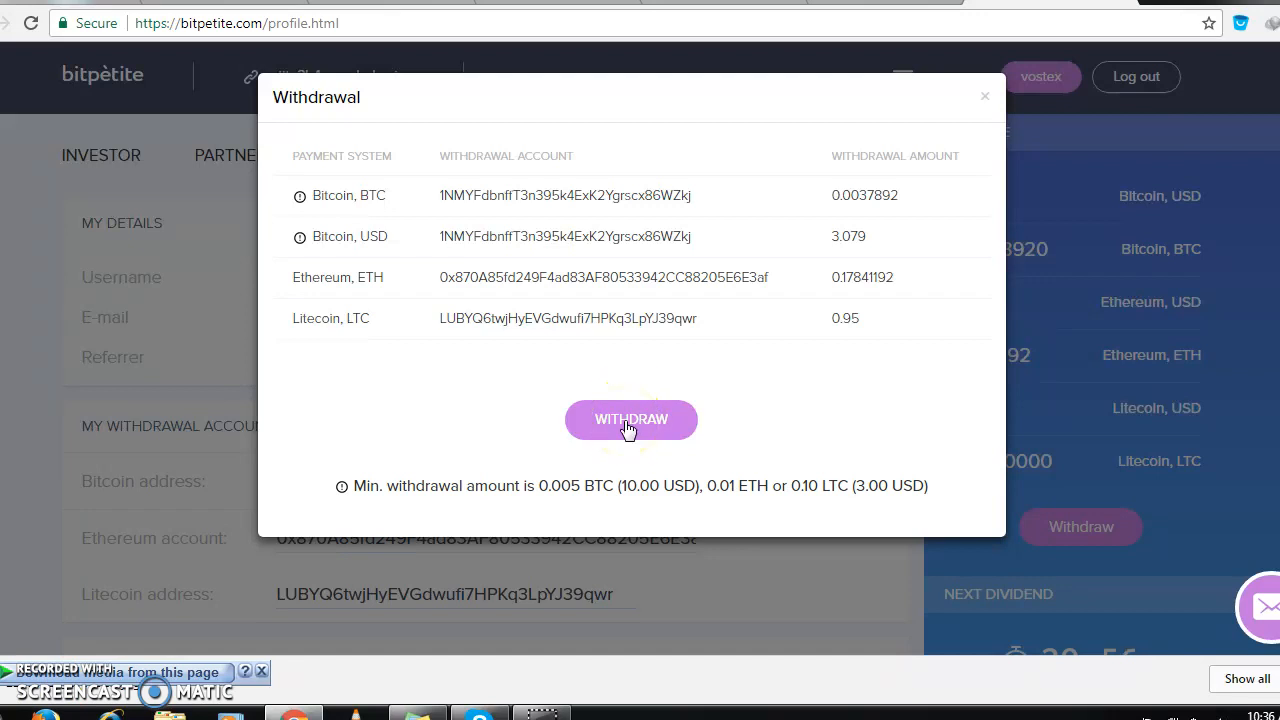
{"action": "left_click", "coordinate": [984, 96]}
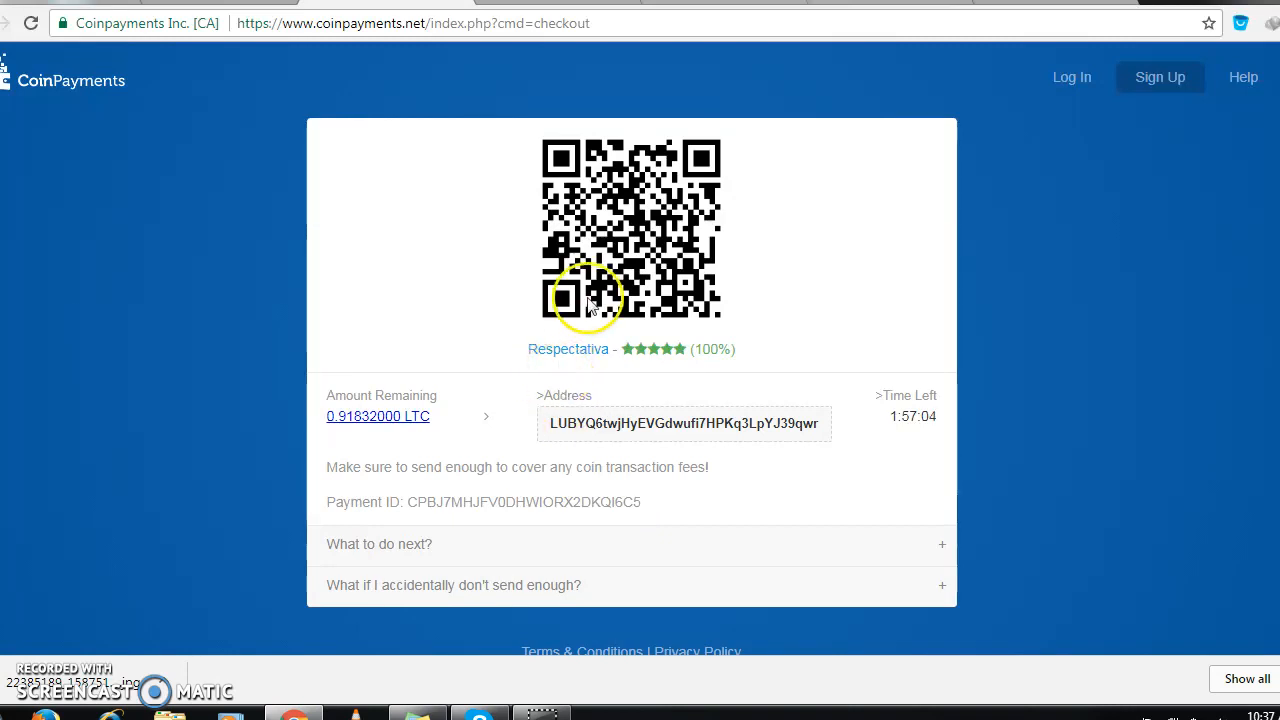
{"action": "mouse_move", "coordinate": [644, 222]}
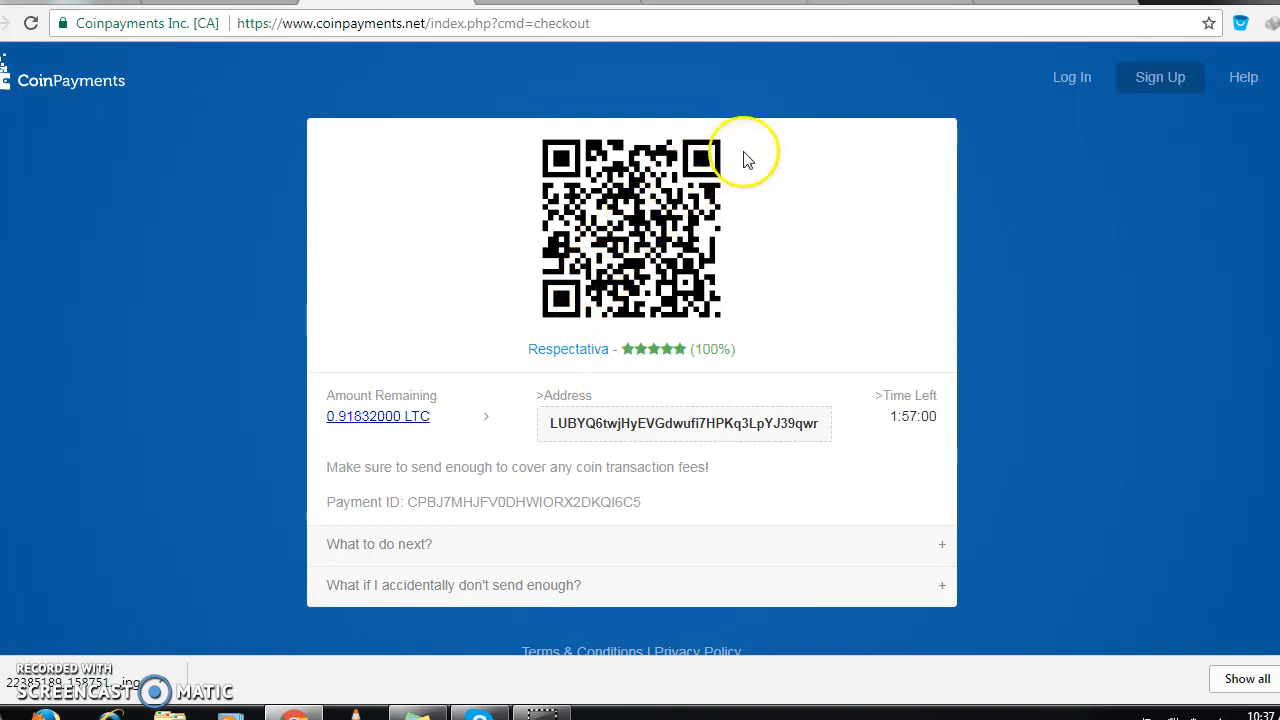
{"action": "mouse_move", "coordinate": [764, 74]}
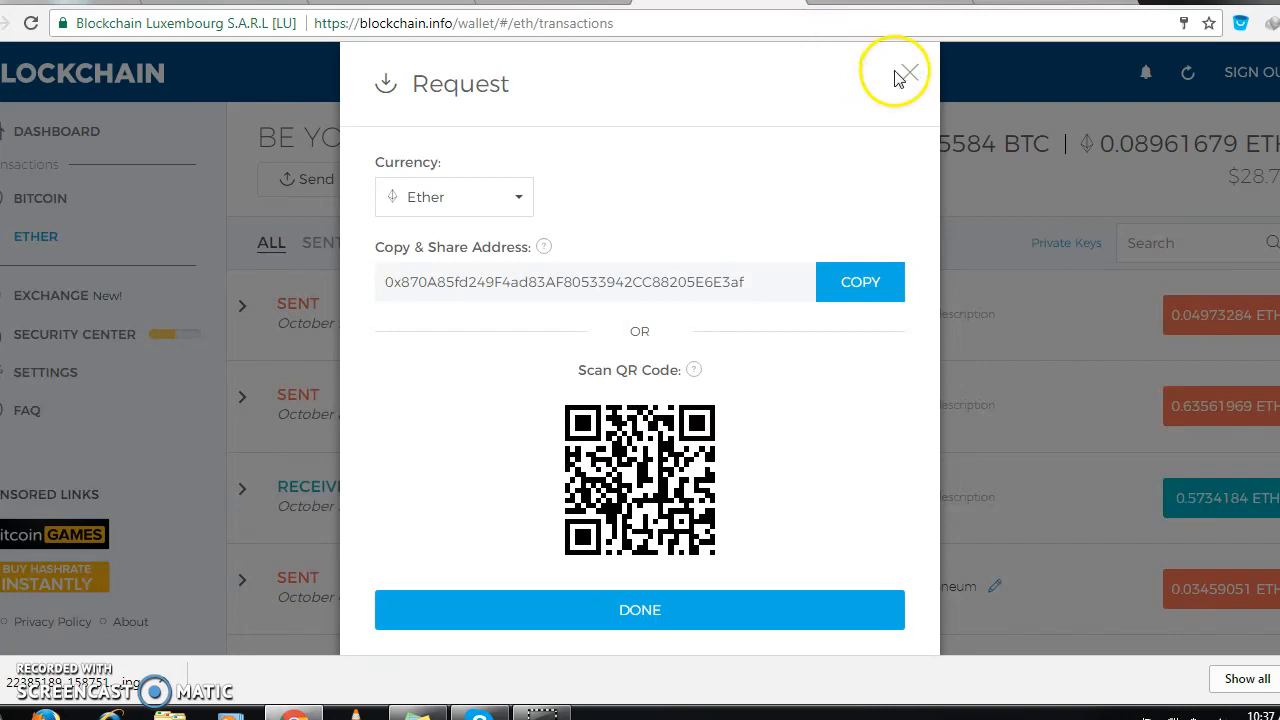
- Filter to received transactions and refresh until the pending 0.17841192 ETH appears
{"action": "left_click", "coordinate": [906, 74]}
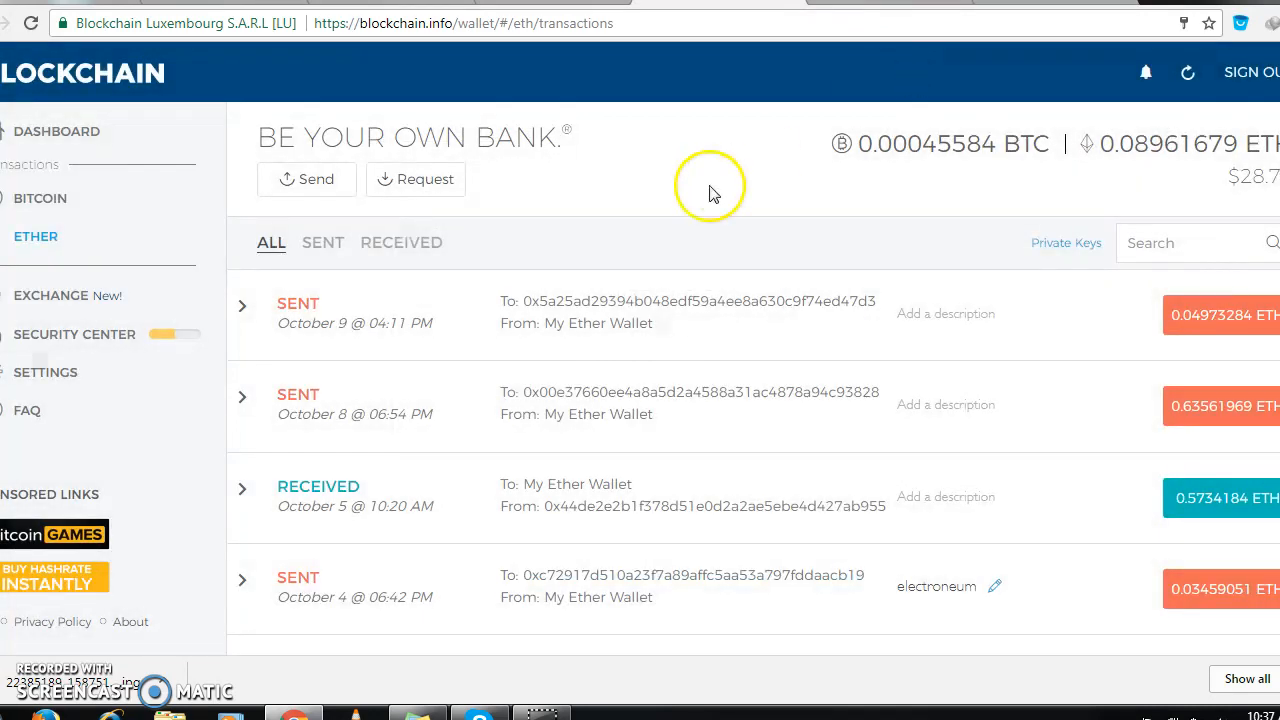
{"action": "mouse_move", "coordinate": [36, 236]}
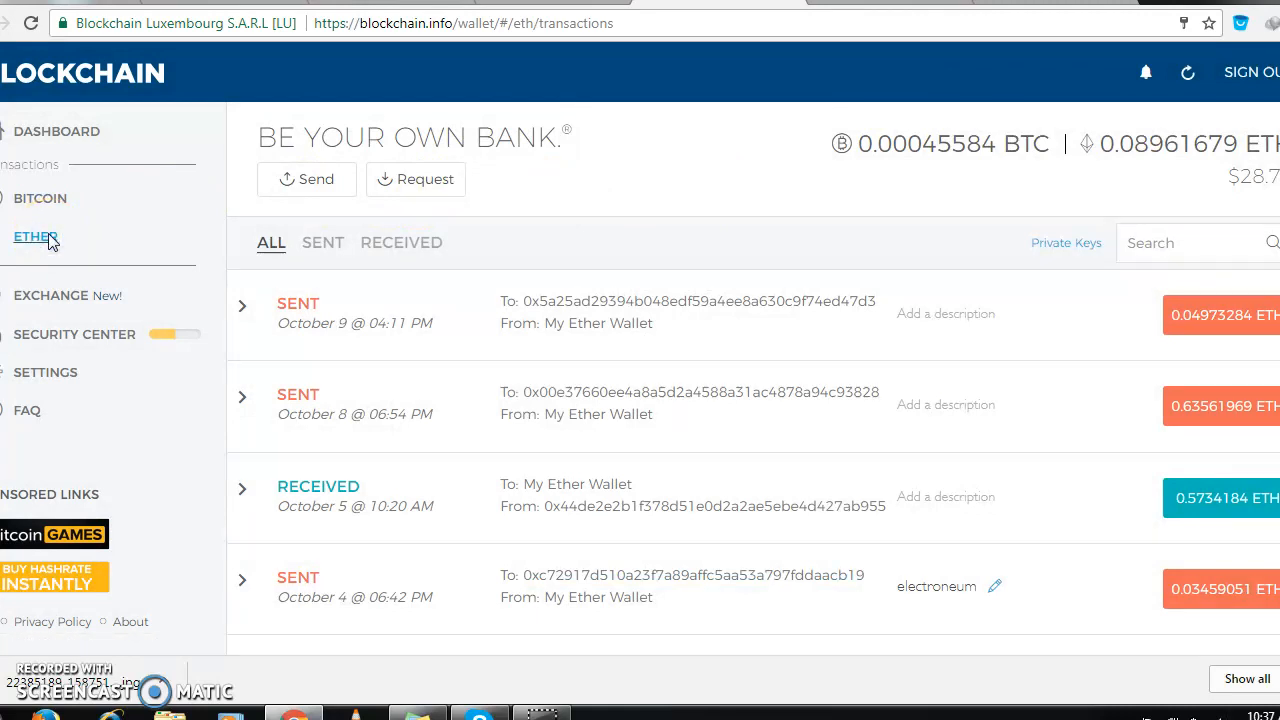
{"action": "mouse_move", "coordinate": [424, 180]}
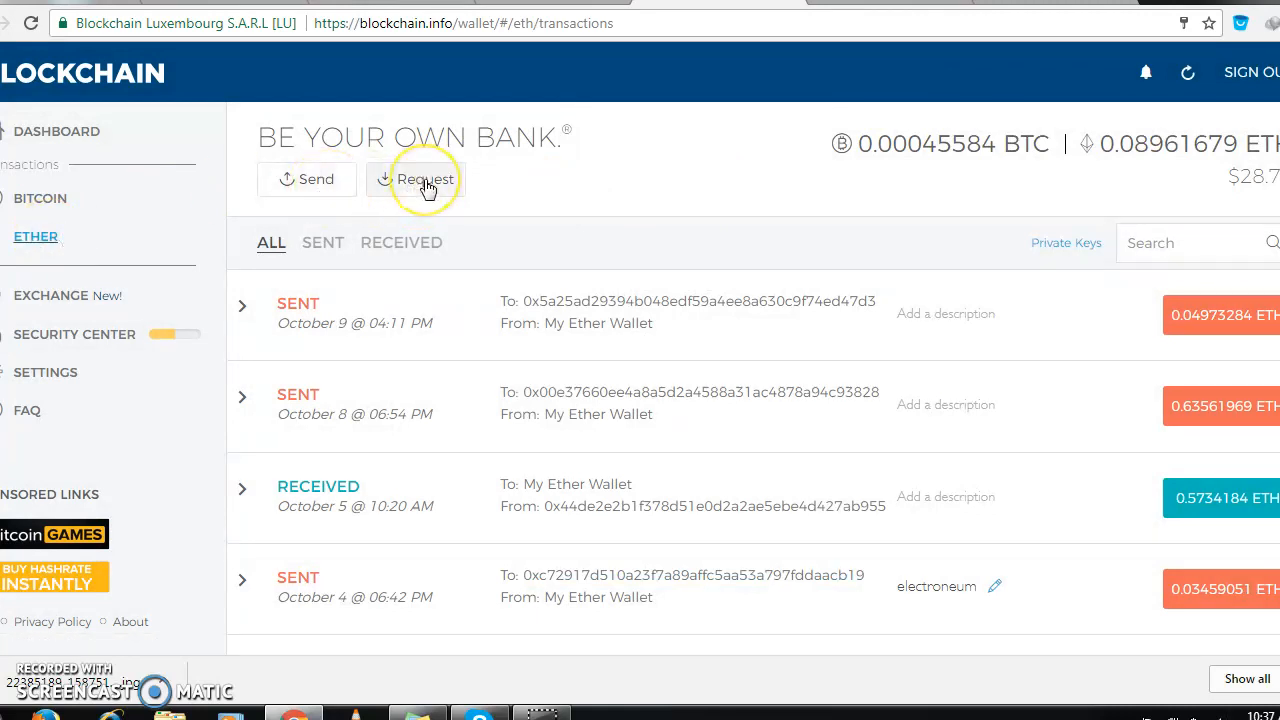
{"action": "mouse_move", "coordinate": [348, 248]}
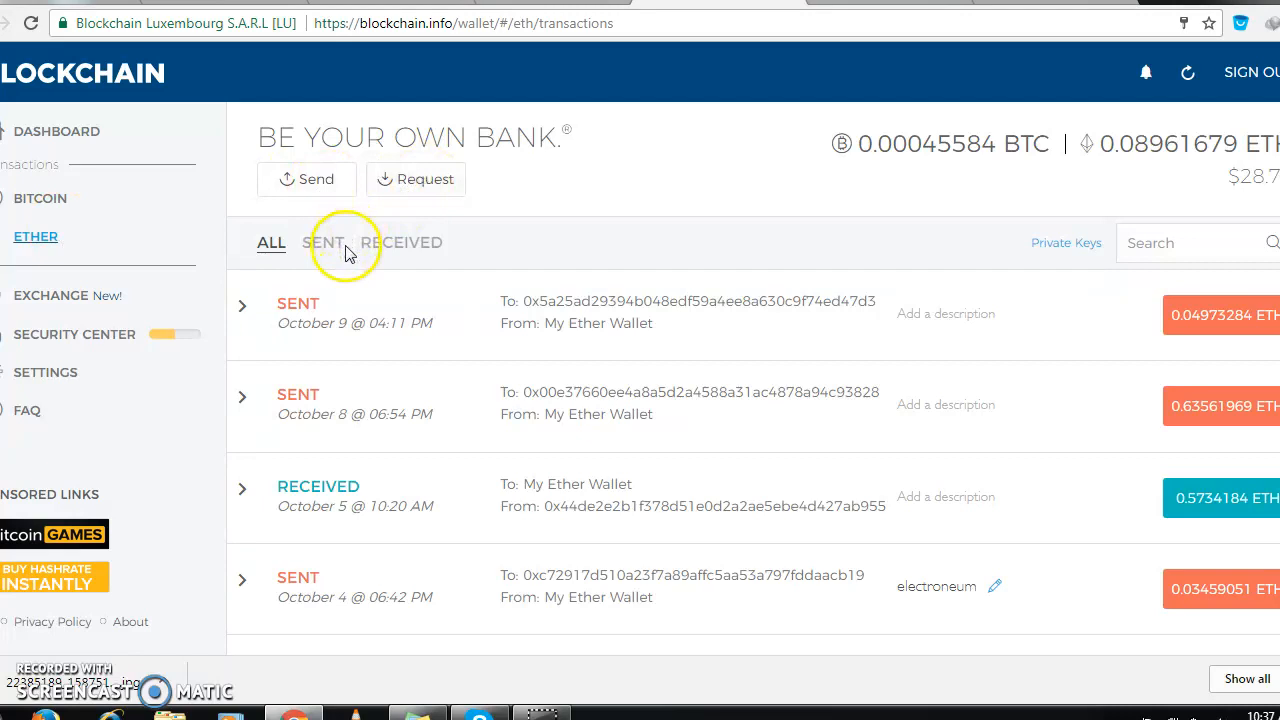
{"action": "left_click", "coordinate": [400, 242]}
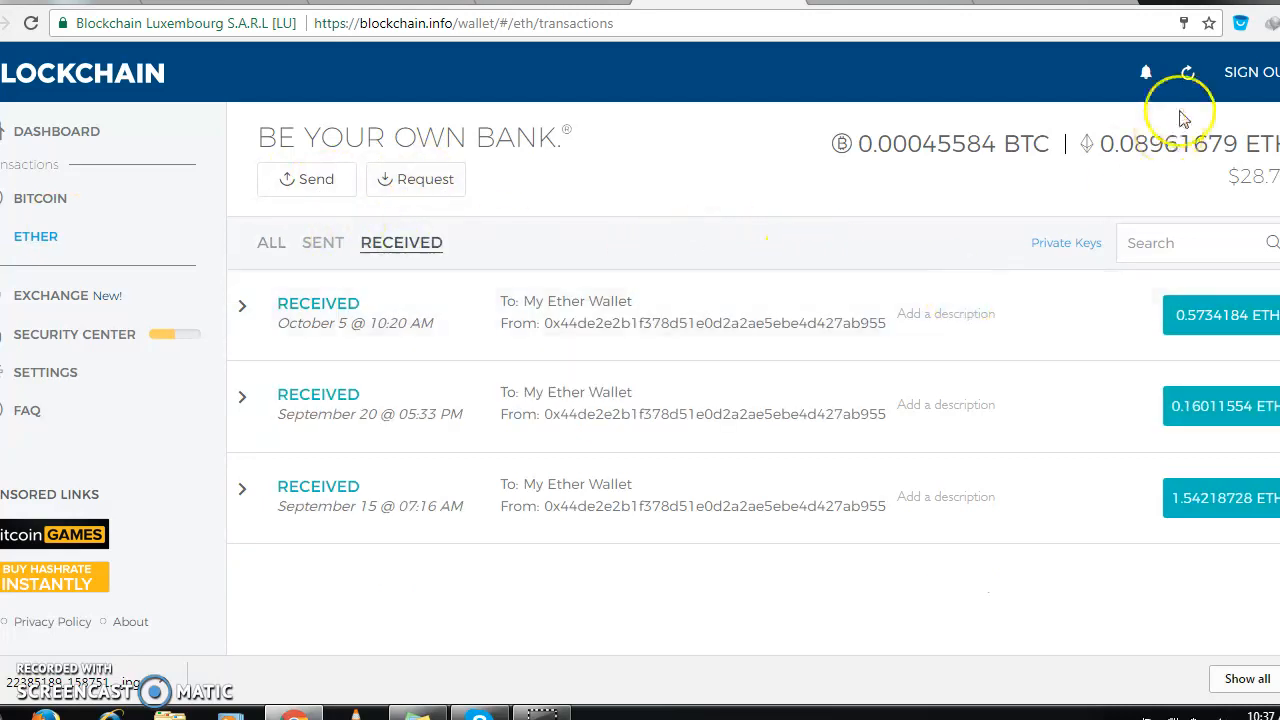
{"action": "left_click", "coordinate": [1188, 72]}
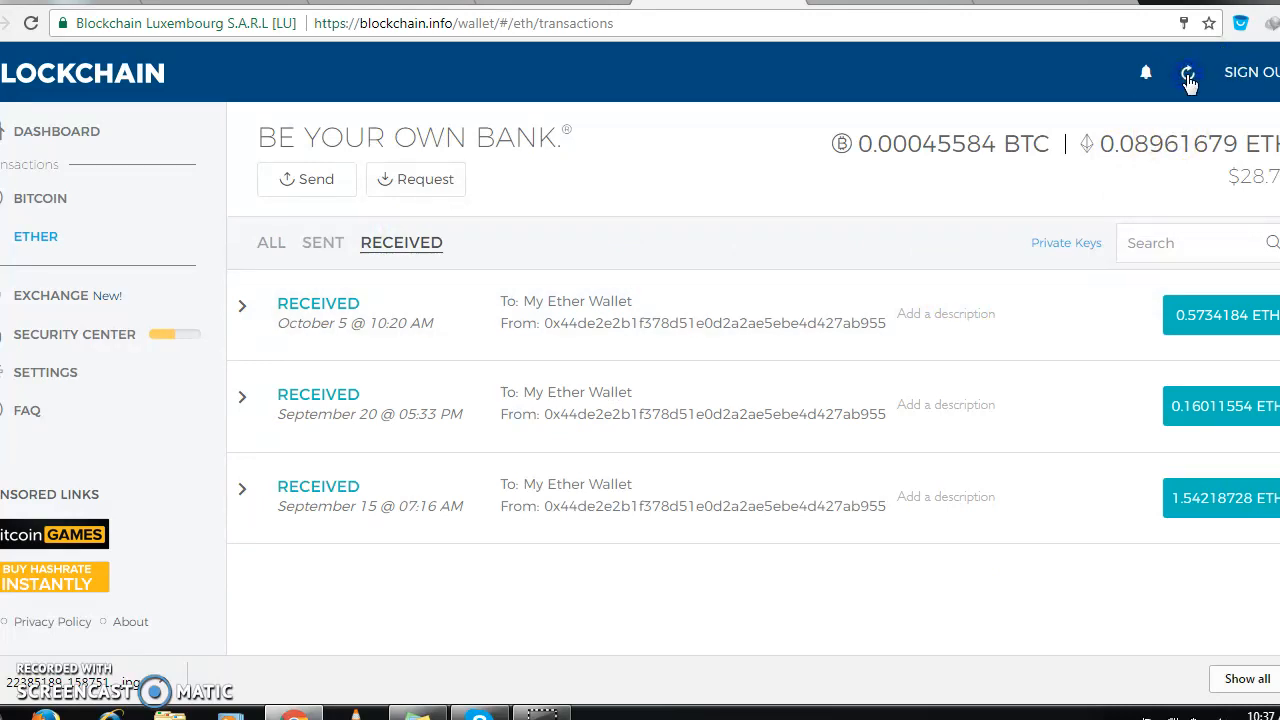
{"action": "left_click", "coordinate": [1188, 72]}
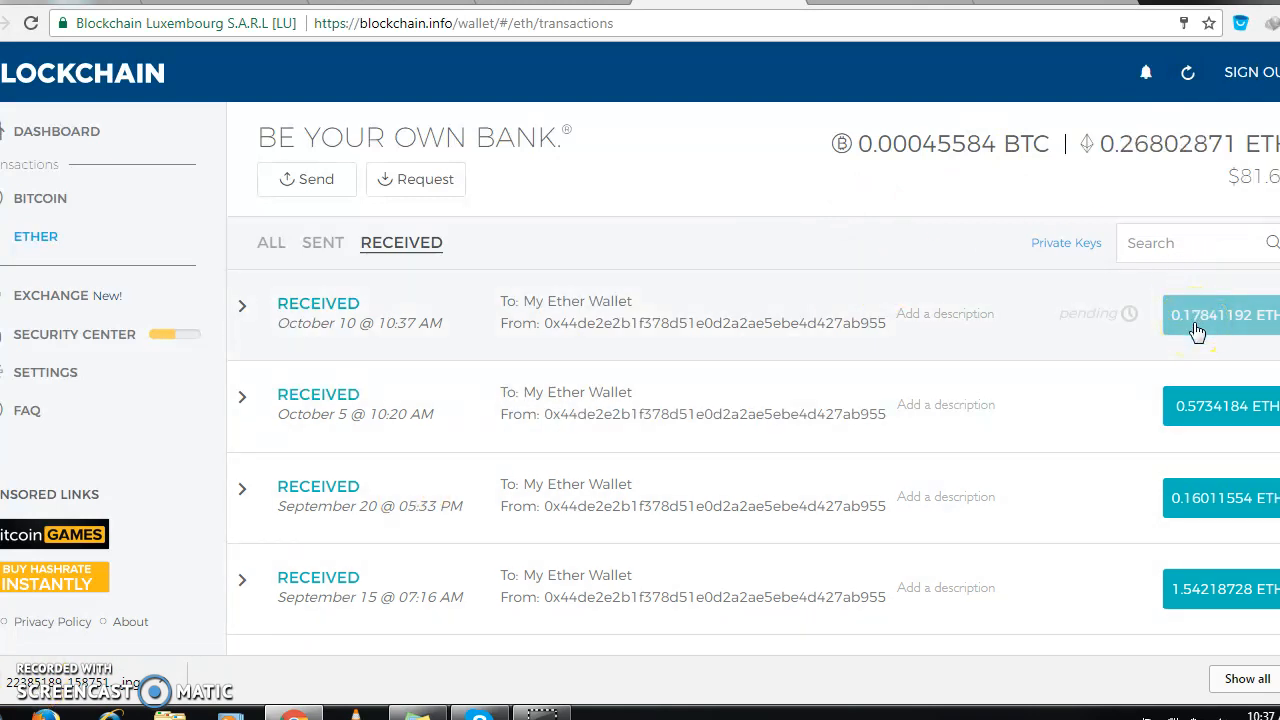
{"action": "mouse_move", "coordinate": [784, 358]}
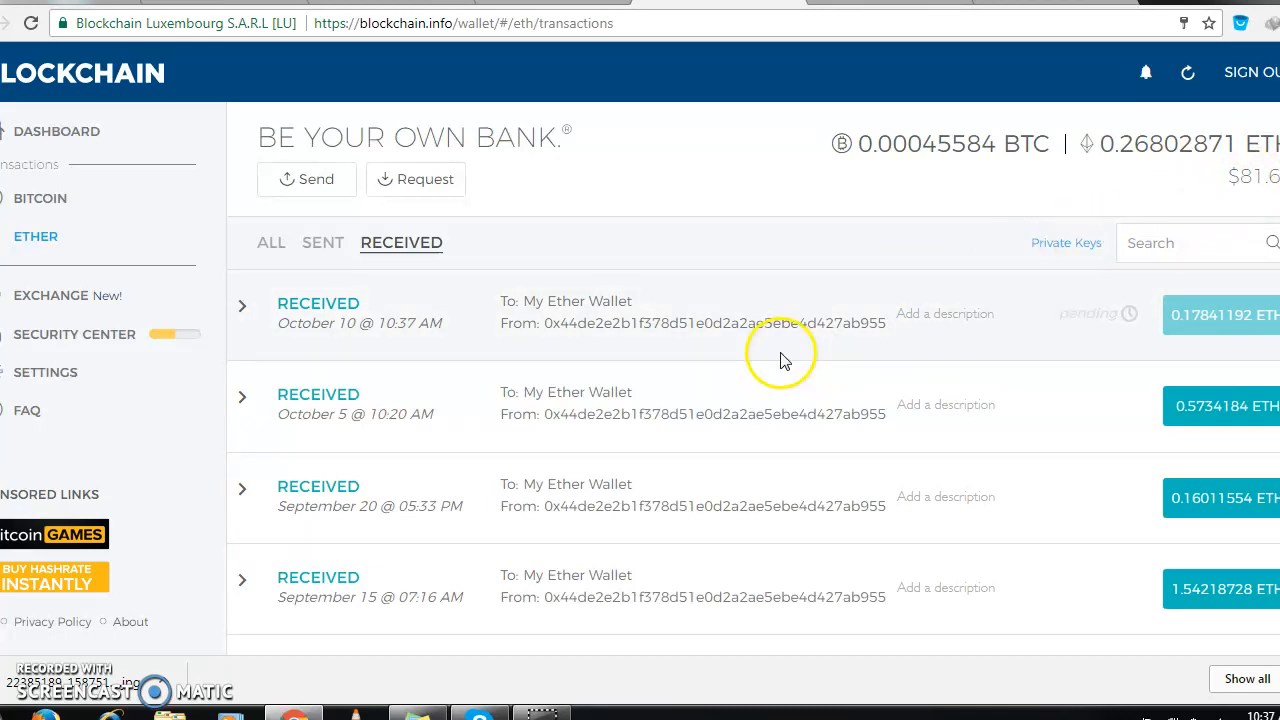
{"action": "mouse_move", "coordinate": [72, 670]}
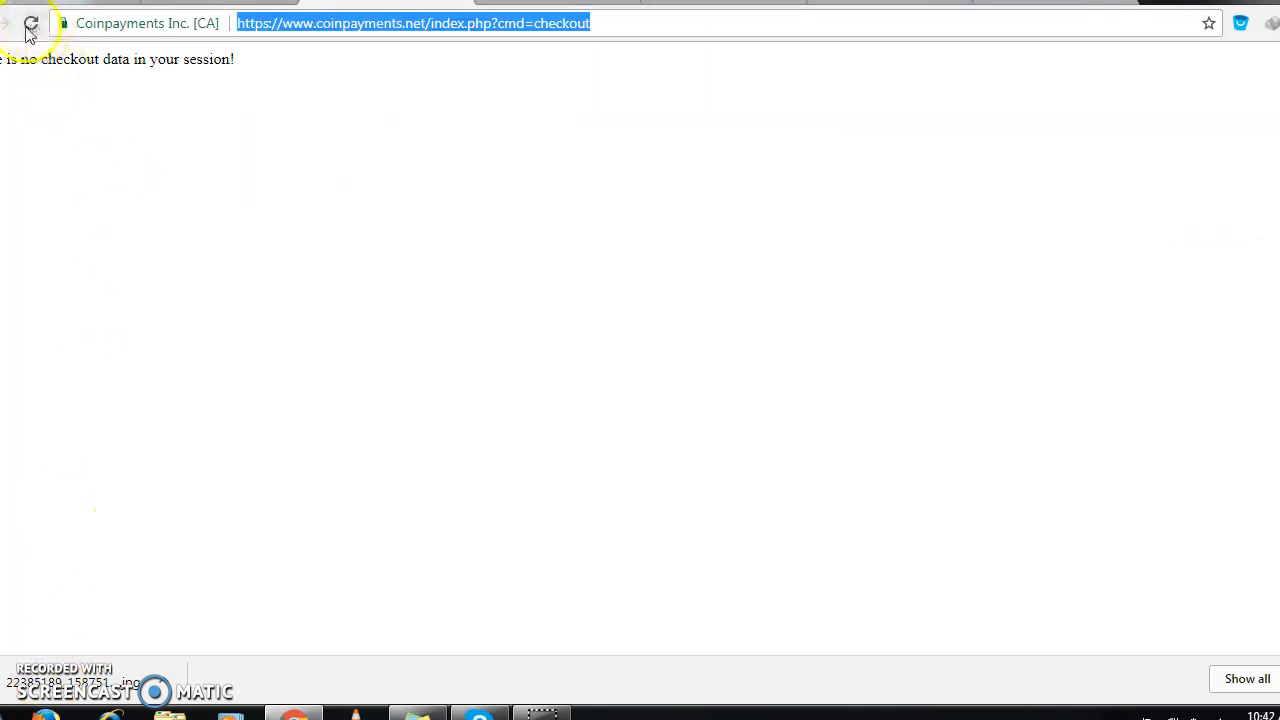
- Reload the CoinPayments checkout, which now reports no checkout data in session
{"action": "left_click", "coordinate": [30, 24]}
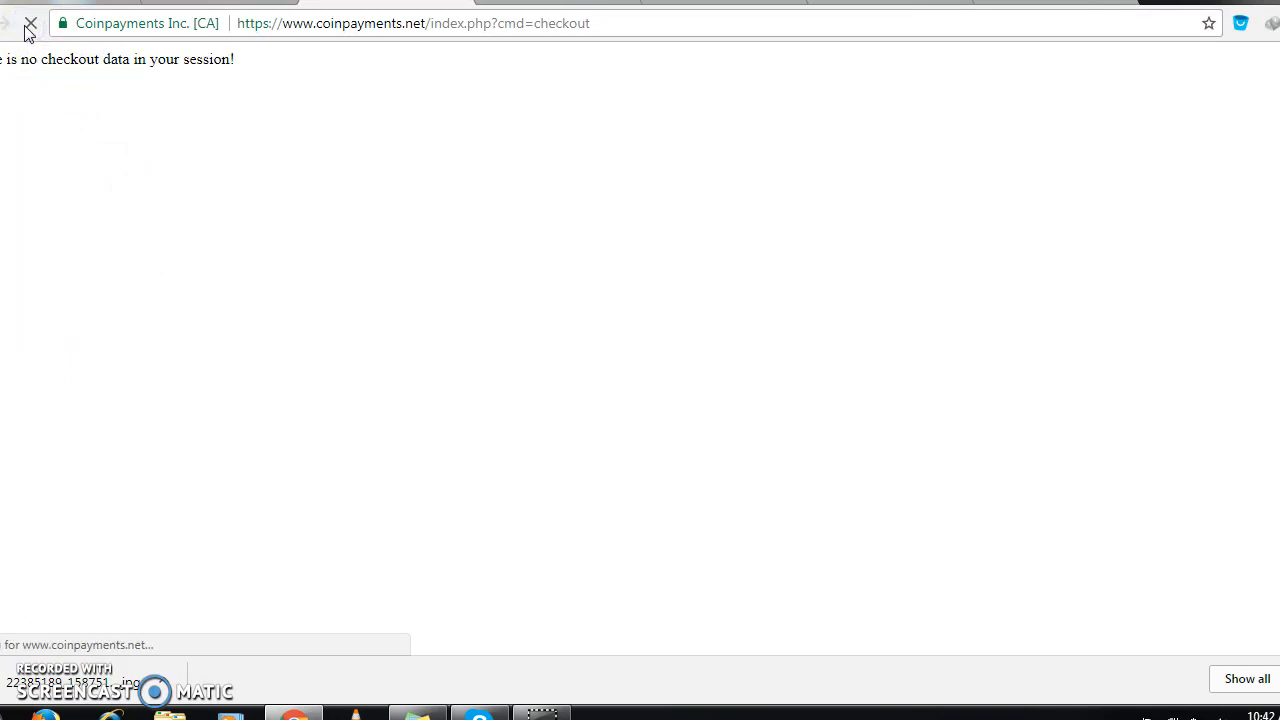
{"action": "left_click", "coordinate": [32, 24]}
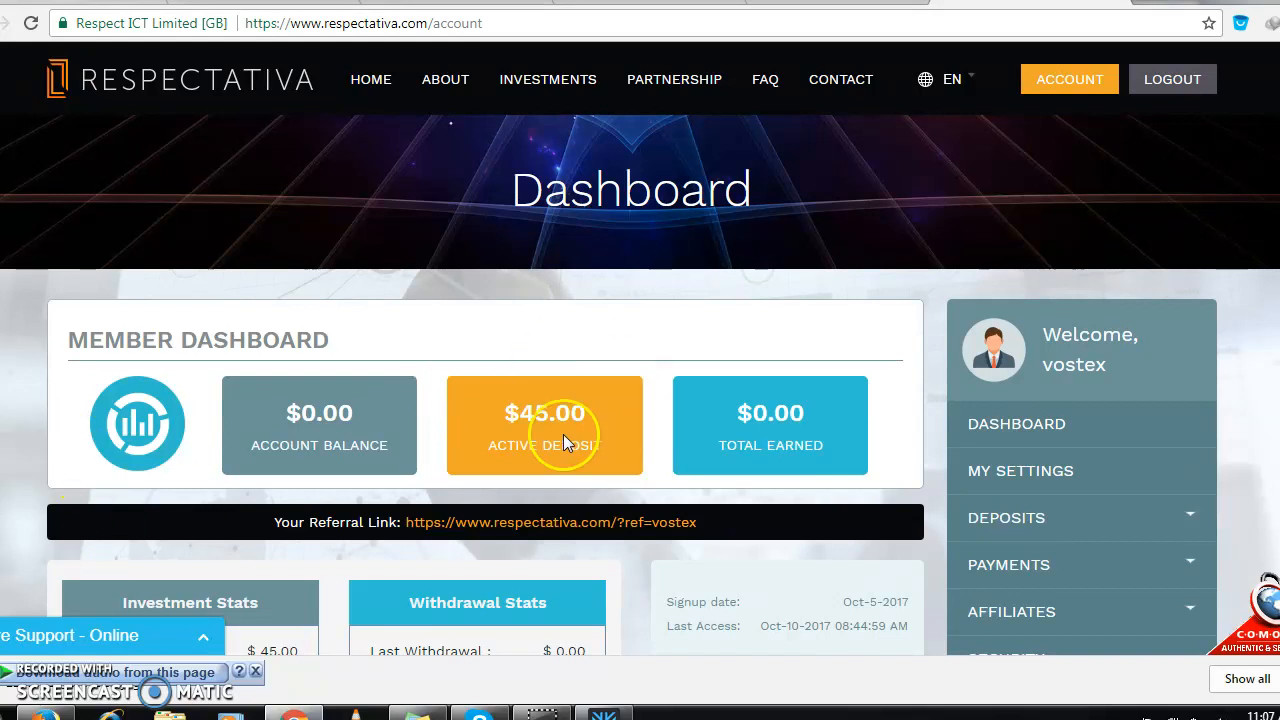
{"action": "mouse_move", "coordinate": [958, 436]}
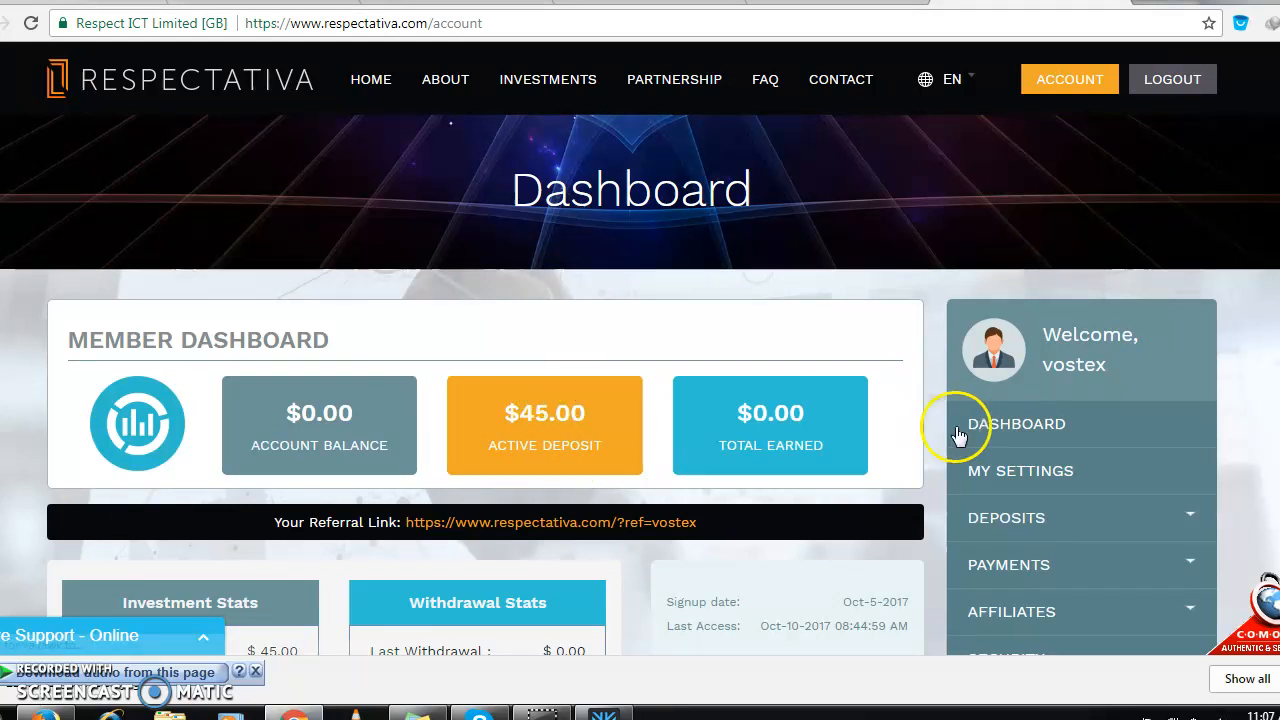
- Scroll to the Investment Stats showing $45.00 active and last deposit
{"action": "scroll", "scroll_direction": "down", "scroll_amount": 3}
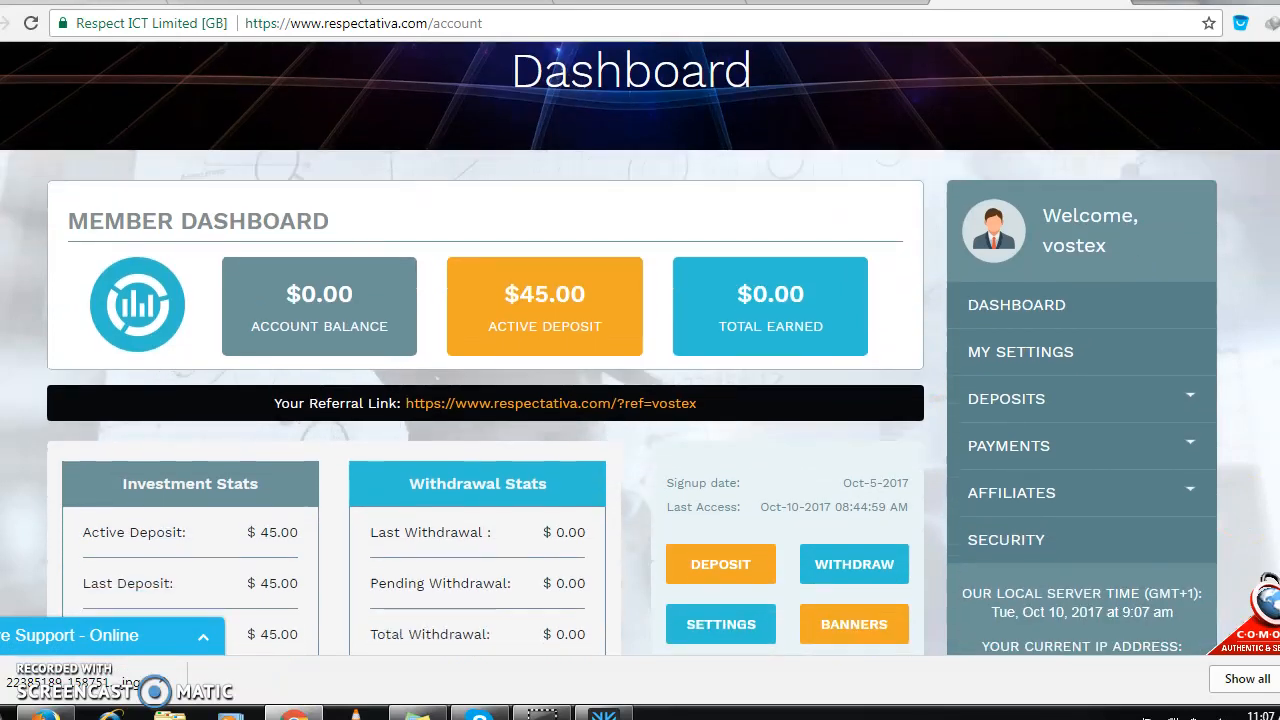